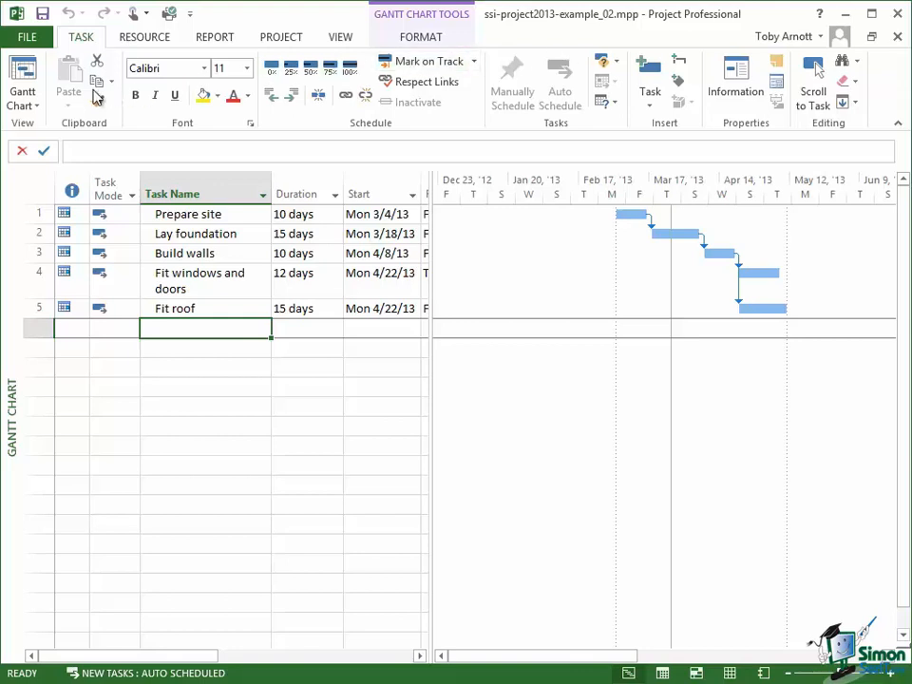
{"action": "mouse_move", "coordinate": [23, 91]}
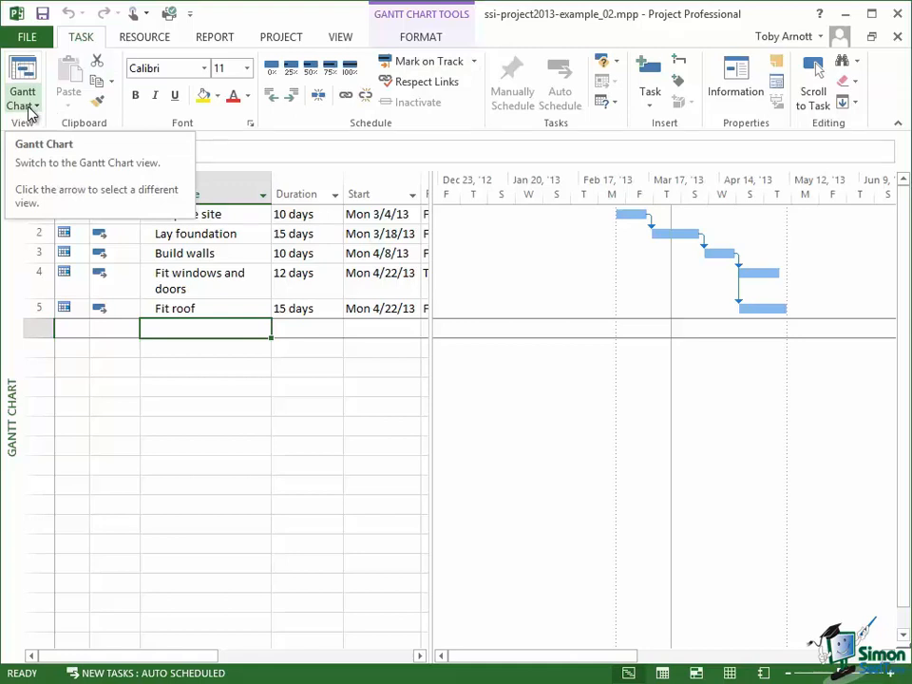
Switch the view from the Gantt Chart to the Resource Sheet
{"action": "left_click", "coordinate": [23, 85]}
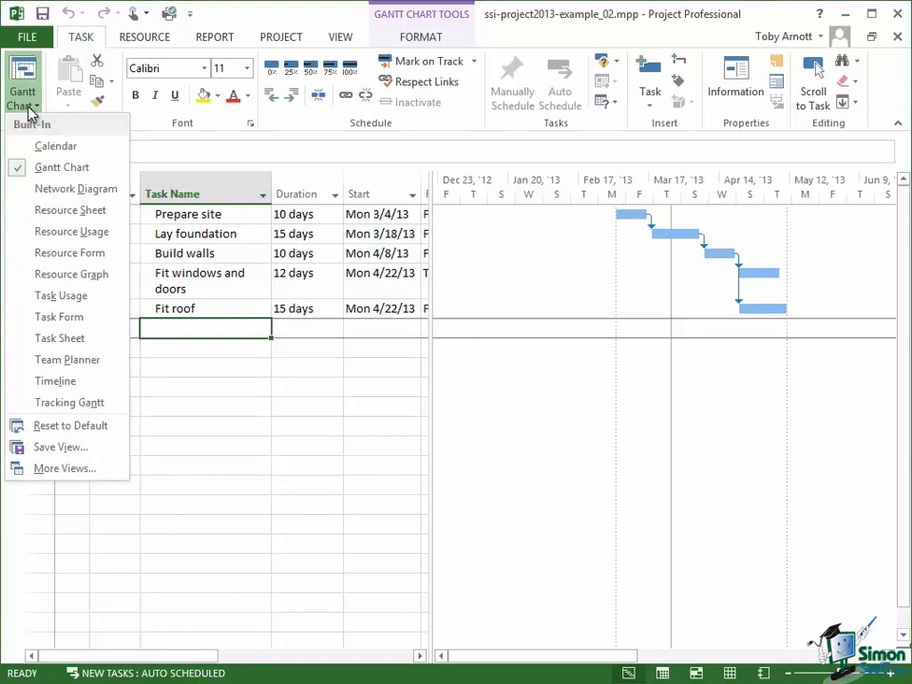
{"action": "mouse_move", "coordinate": [68, 209]}
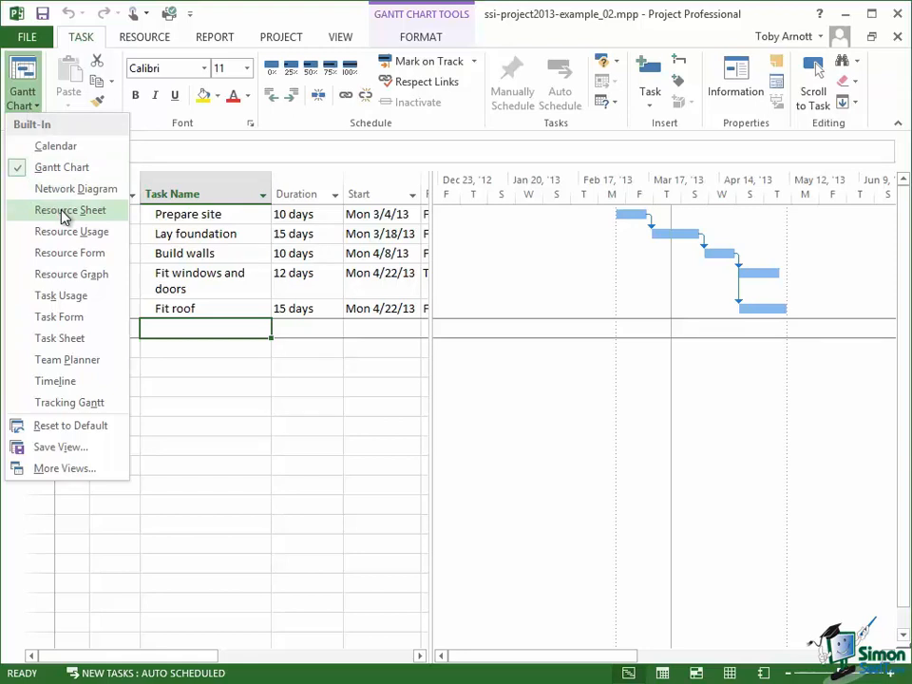
{"action": "left_click", "coordinate": [68, 209]}
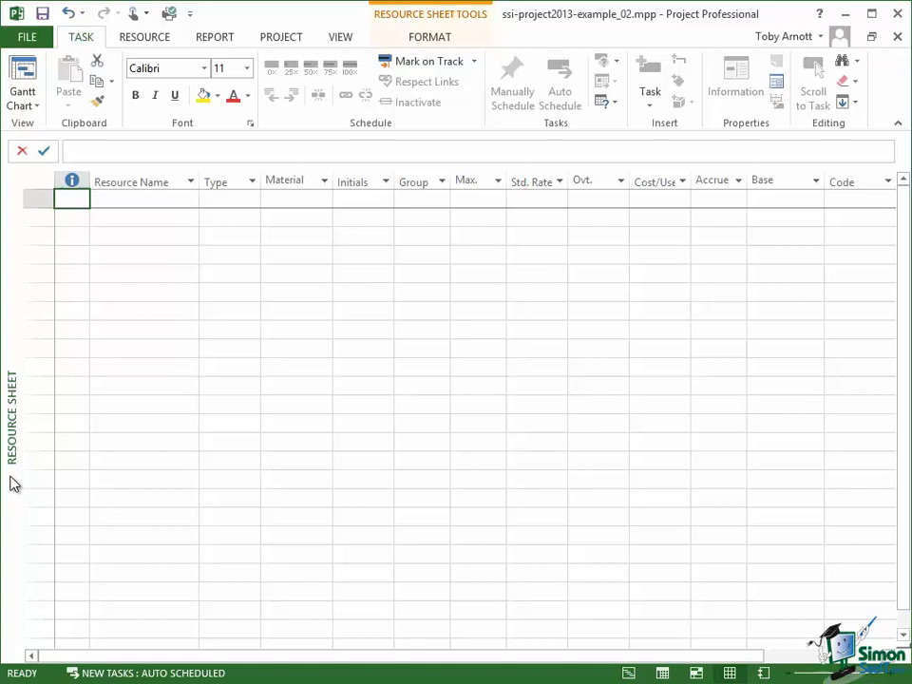
{"action": "mouse_move", "coordinate": [15, 464]}
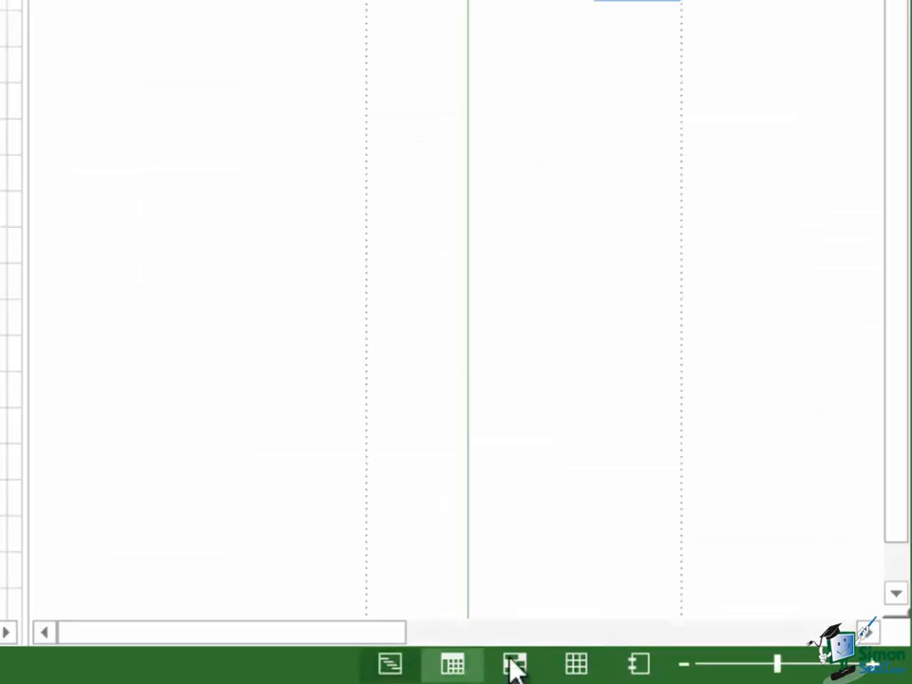
{"action": "left_click", "coordinate": [573, 663]}
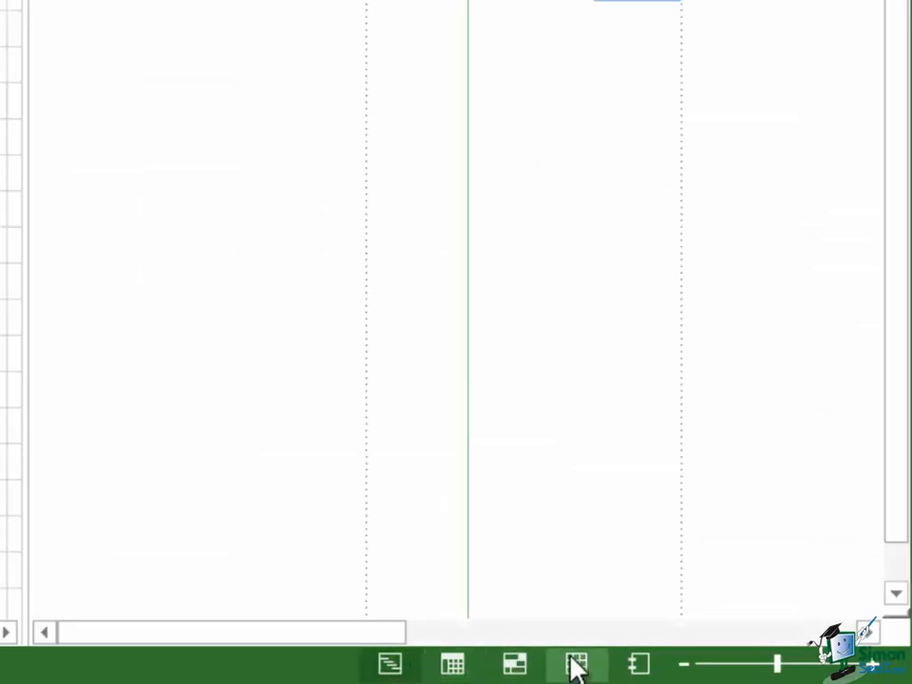
{"action": "left_click", "coordinate": [577, 663]}
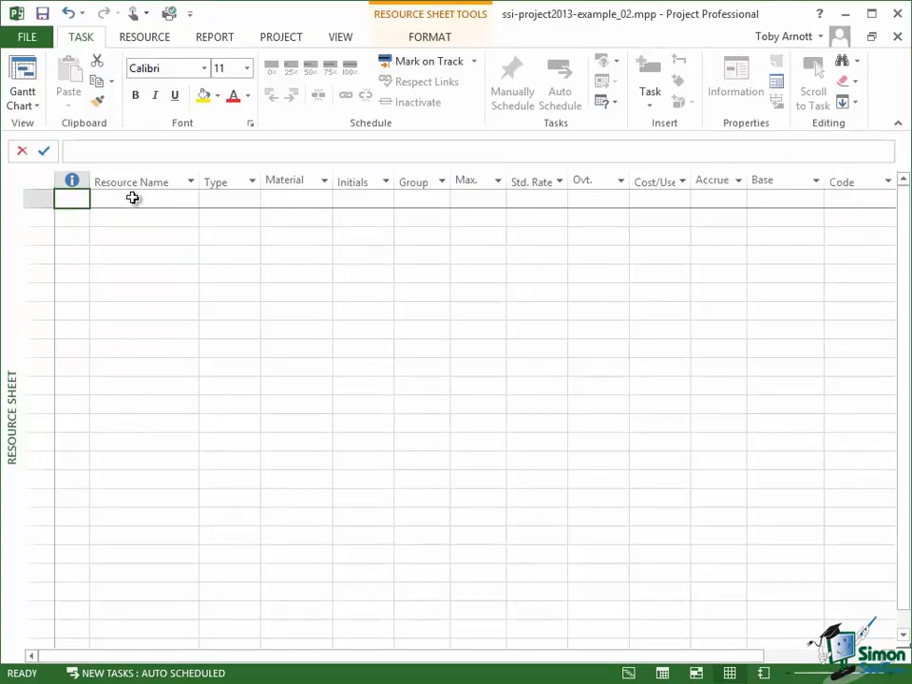
Enter Bricklayer as the first resource's name on the Resource Sheet
{"action": "left_click", "coordinate": [133, 197]}
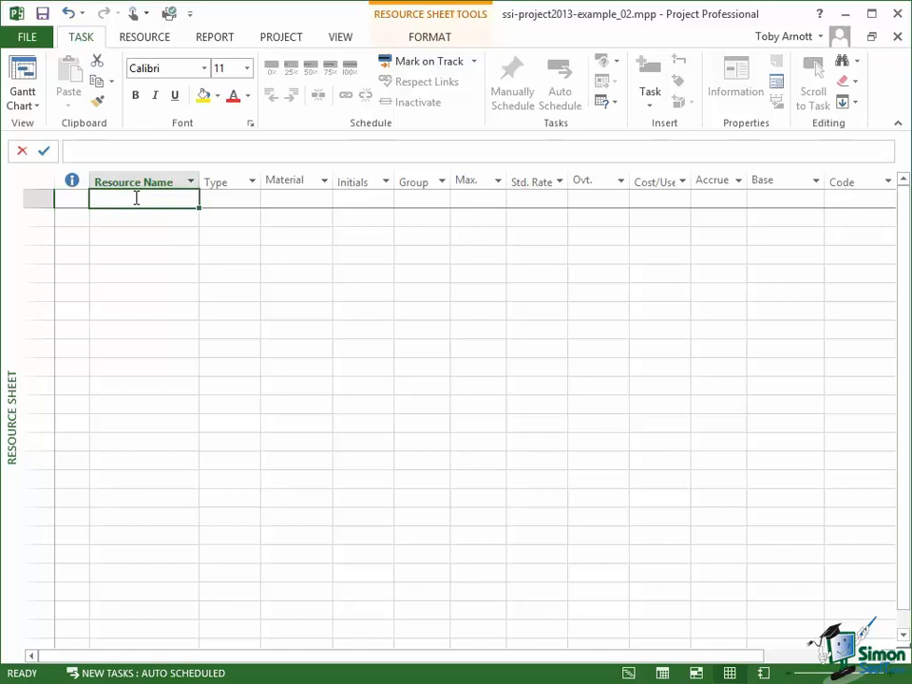
{"action": "type", "text": "Bric"}
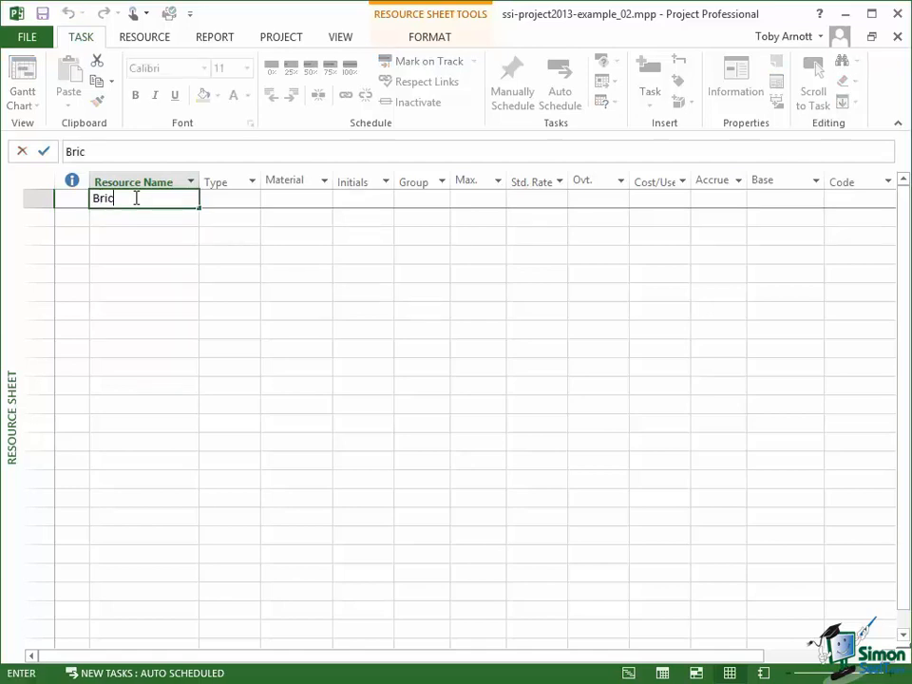
{"action": "type", "text": "klayer"}
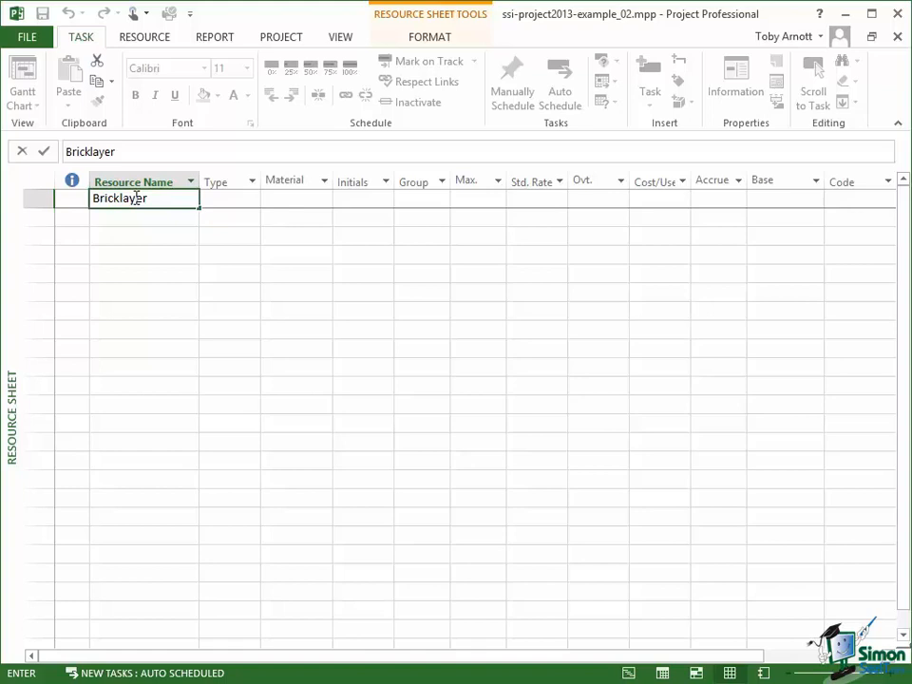
{"action": "mouse_move", "coordinate": [224, 200]}
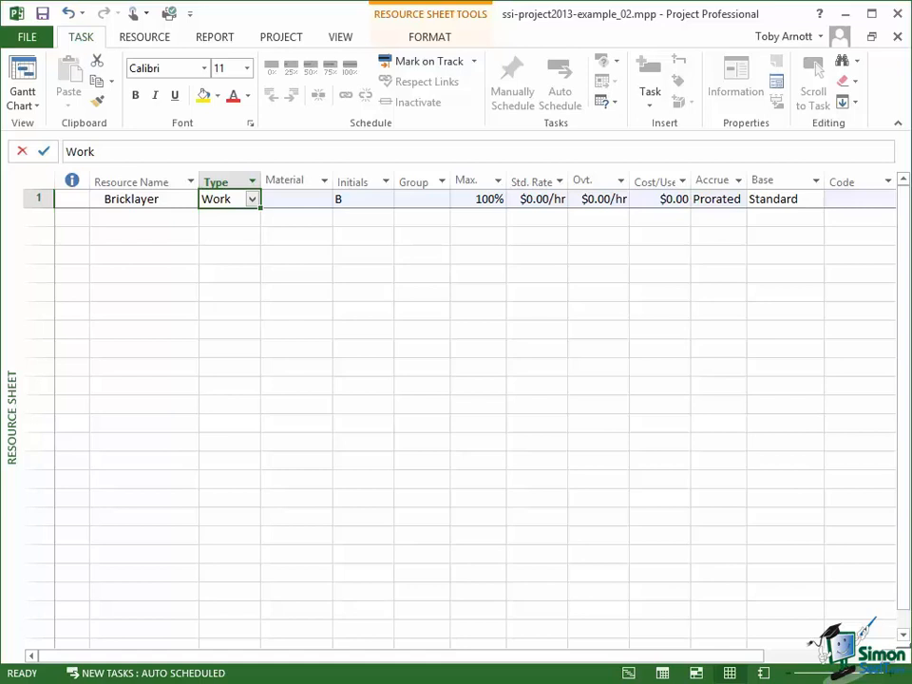
{"action": "mouse_move", "coordinate": [657, 114]}
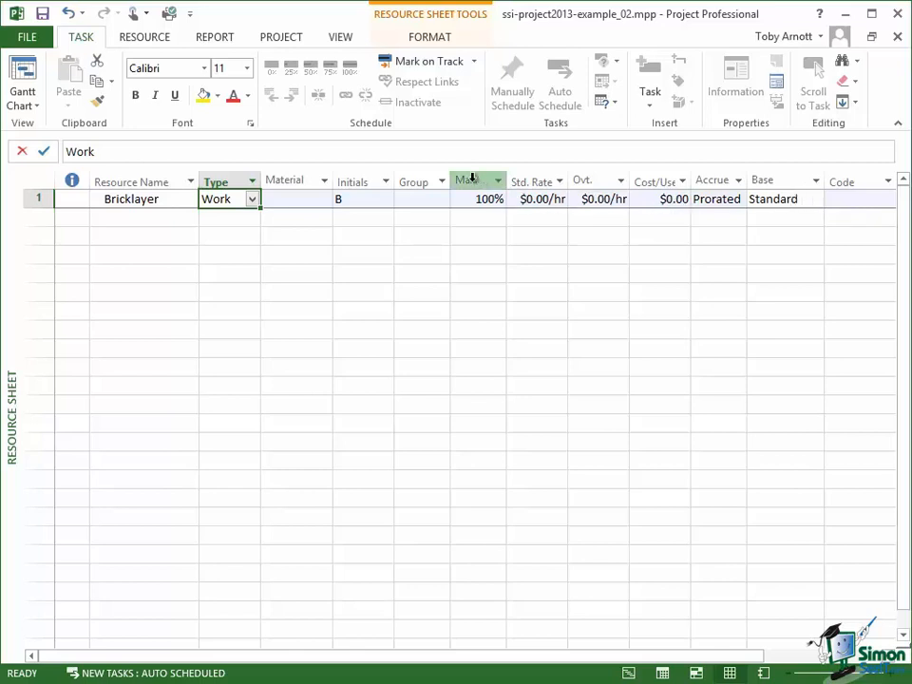
{"action": "mouse_move", "coordinate": [471, 183]}
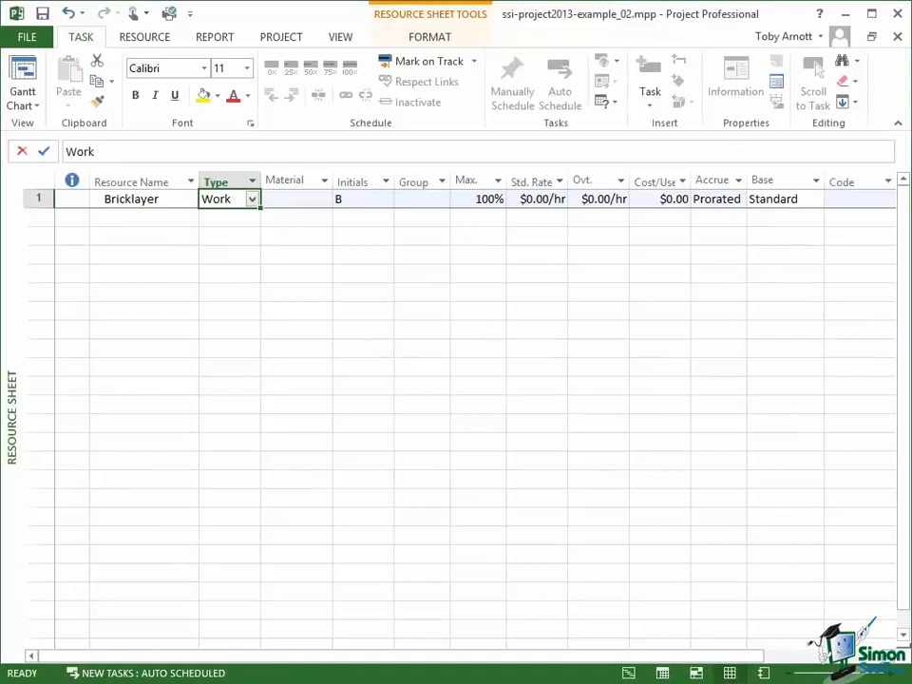
{"action": "mouse_move", "coordinate": [357, 199]}
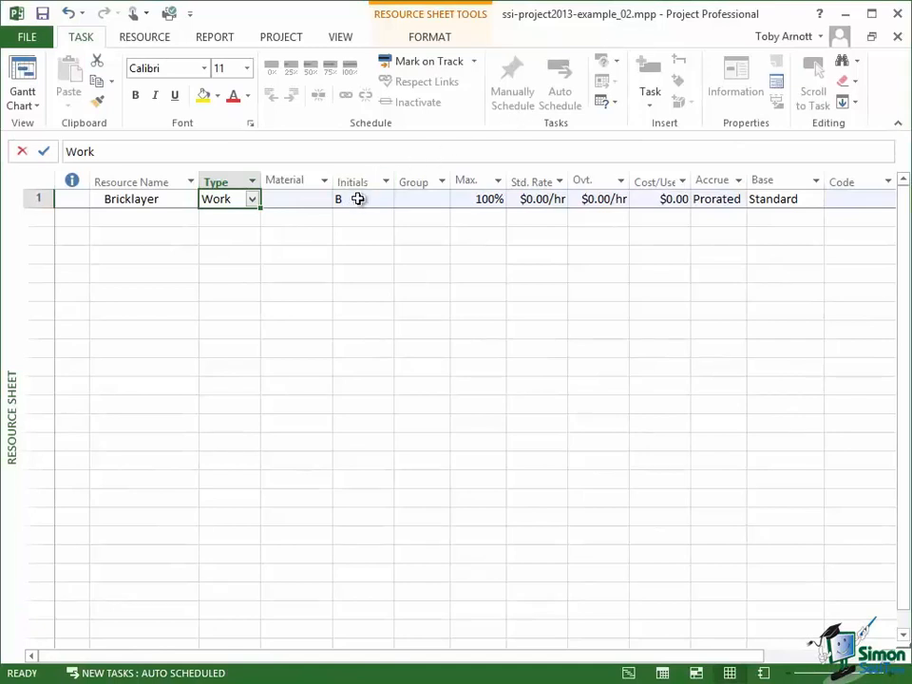
Change the Bricklayer resource's initials from B to Brickie and commit
{"action": "left_click", "coordinate": [363, 199]}
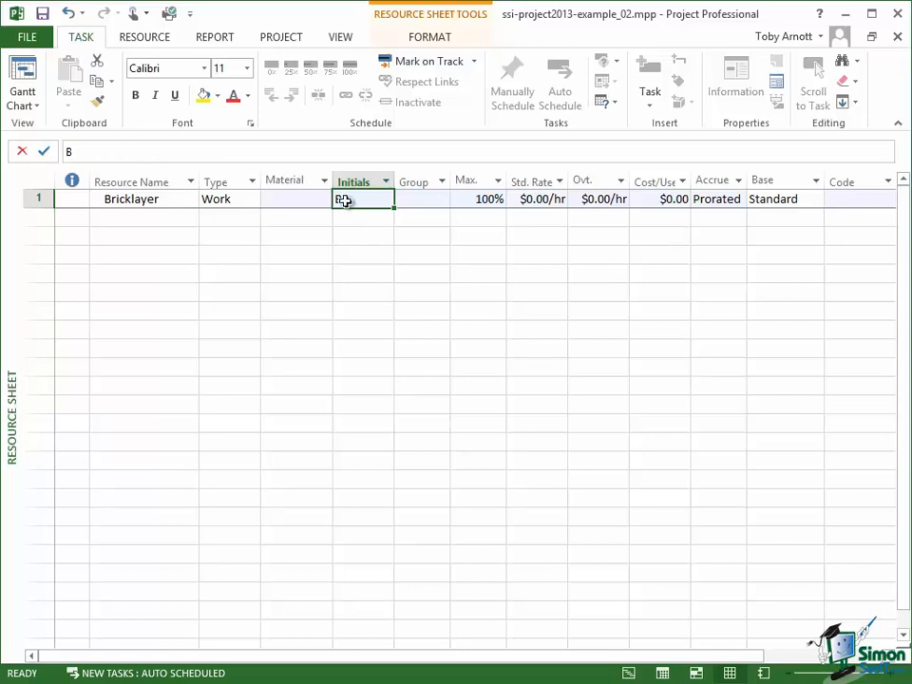
{"action": "type", "text": "B"}
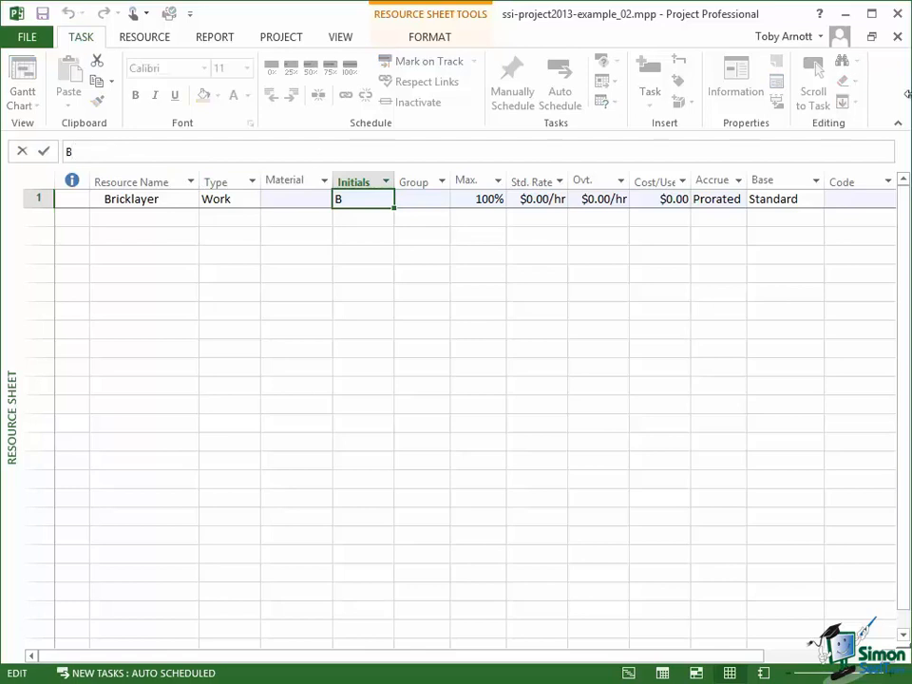
{"action": "type", "text": "rickie"}
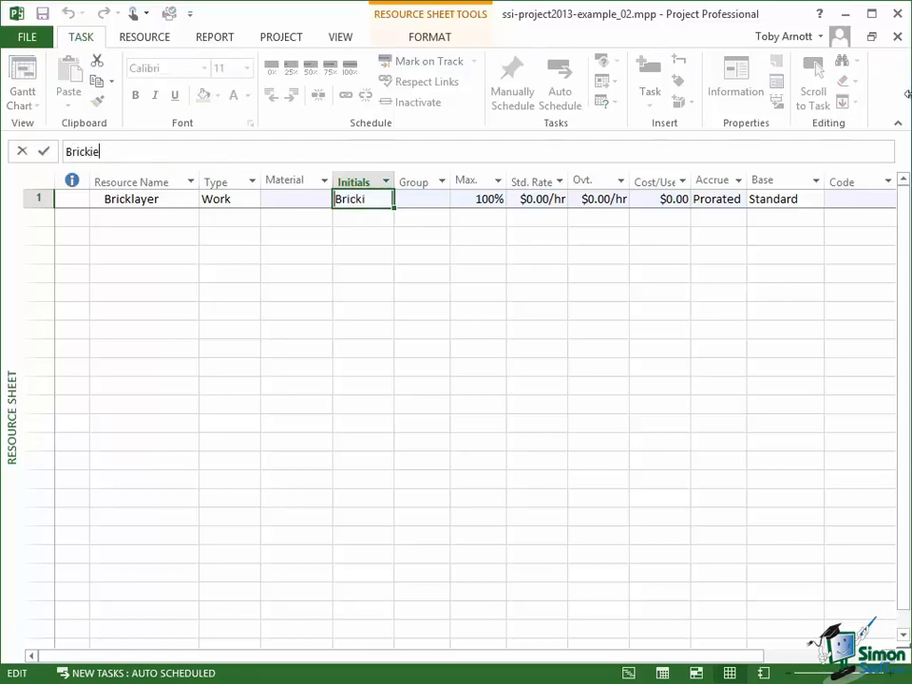
{"action": "type", "text": "e"}
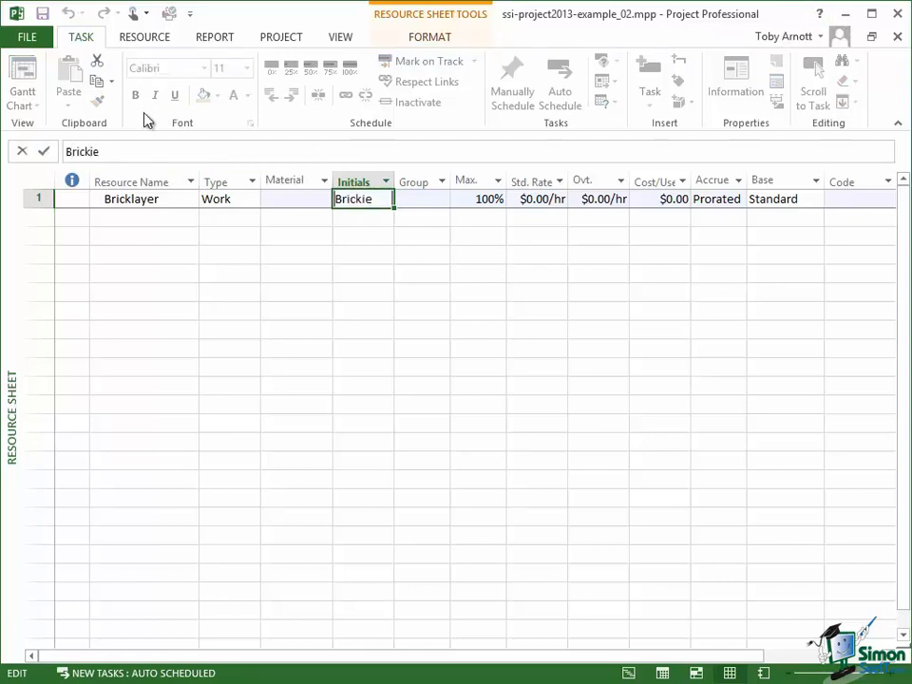
{"action": "left_click", "coordinate": [44, 152]}
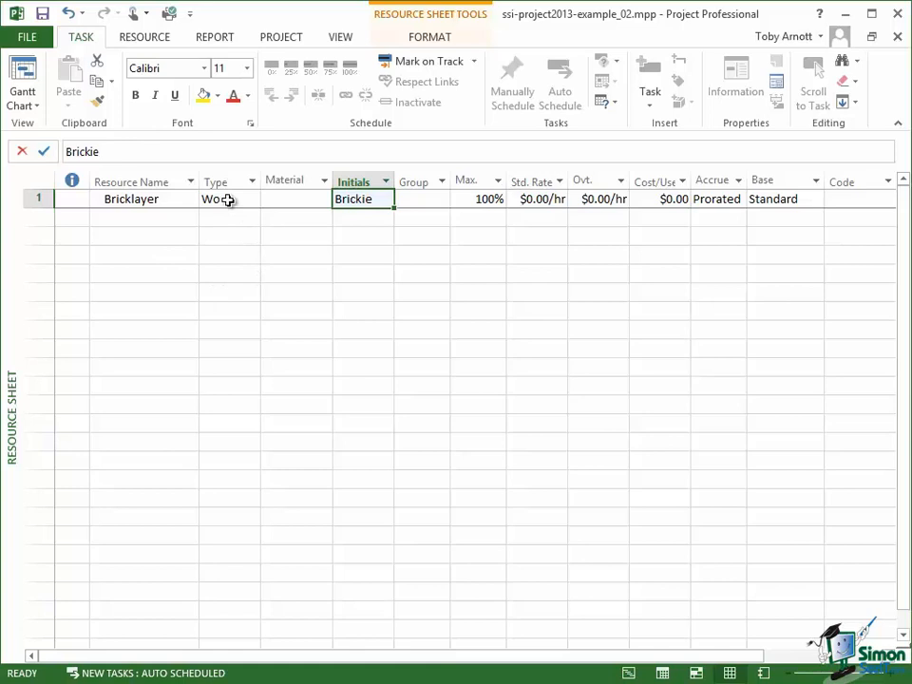
{"action": "left_click", "coordinate": [225, 200]}
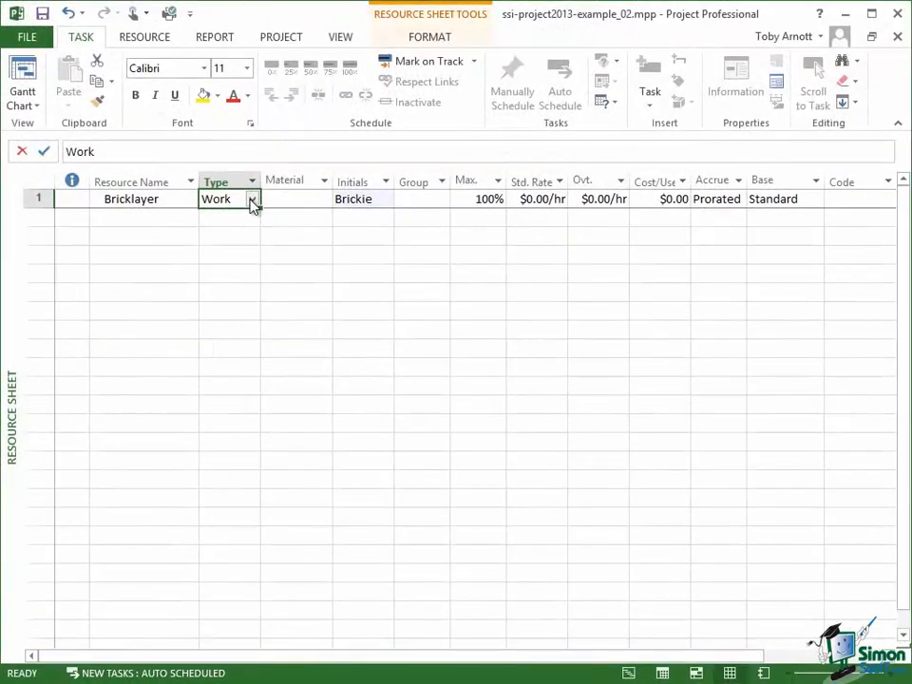
{"action": "left_click", "coordinate": [252, 200]}
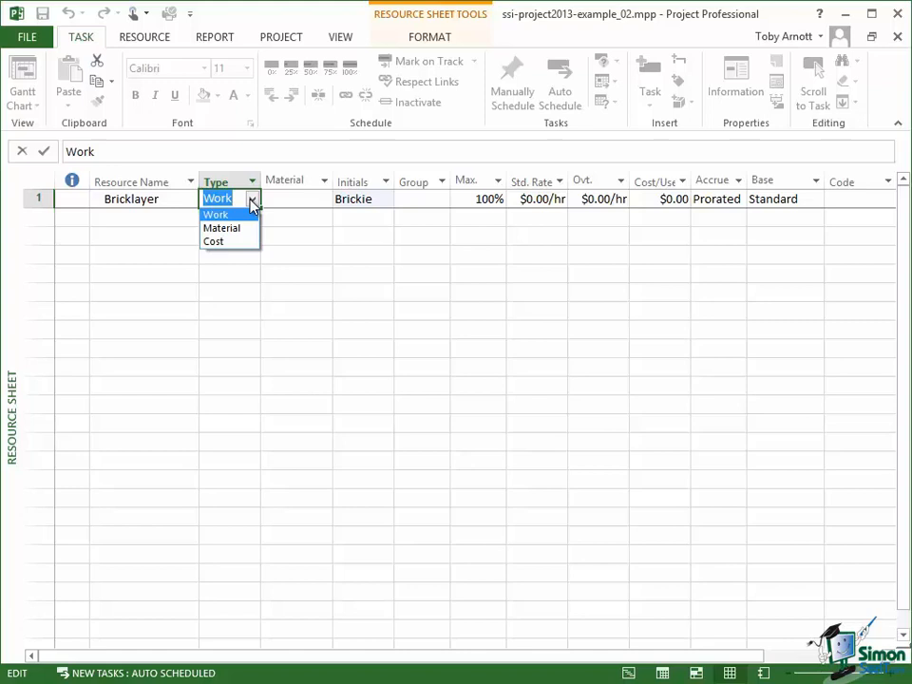
{"action": "mouse_move", "coordinate": [221, 228]}
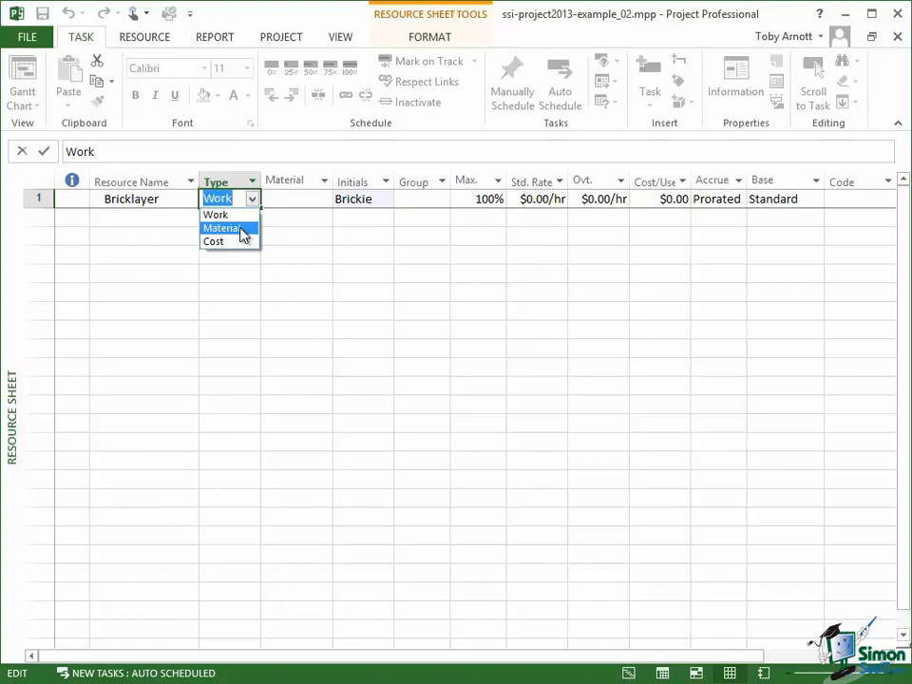
{"action": "mouse_move", "coordinate": [213, 242]}
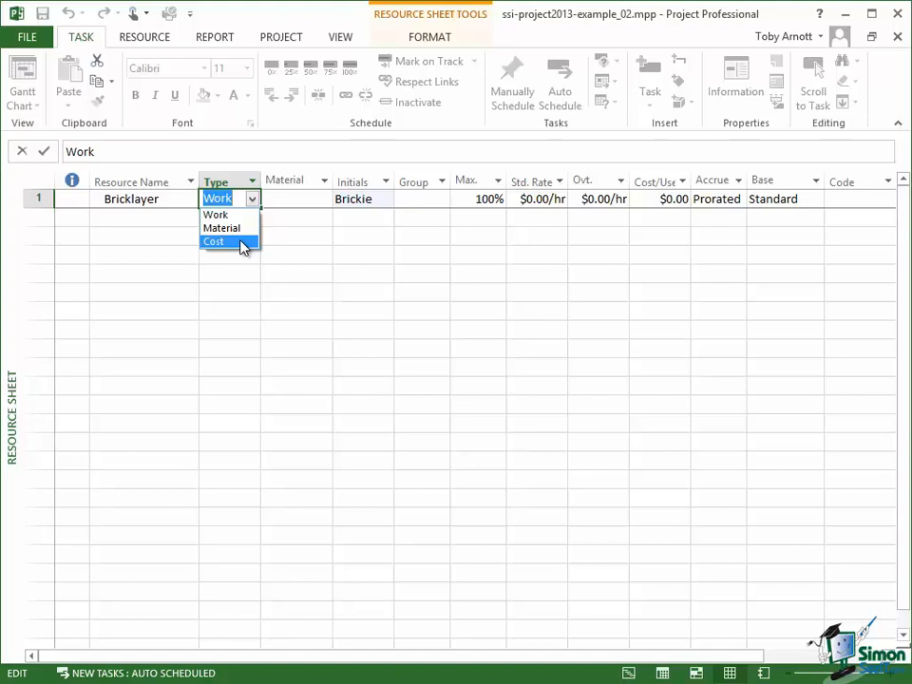
{"action": "mouse_move", "coordinate": [217, 215]}
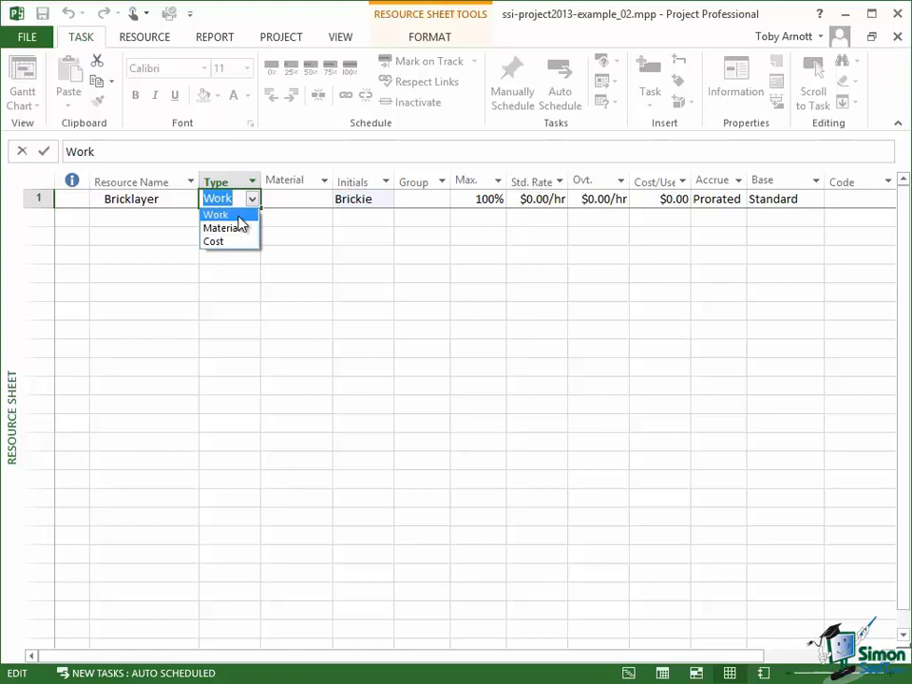
Keep Bricklayer's type as Work and move to the second resource row
{"action": "left_click", "coordinate": [216, 212]}
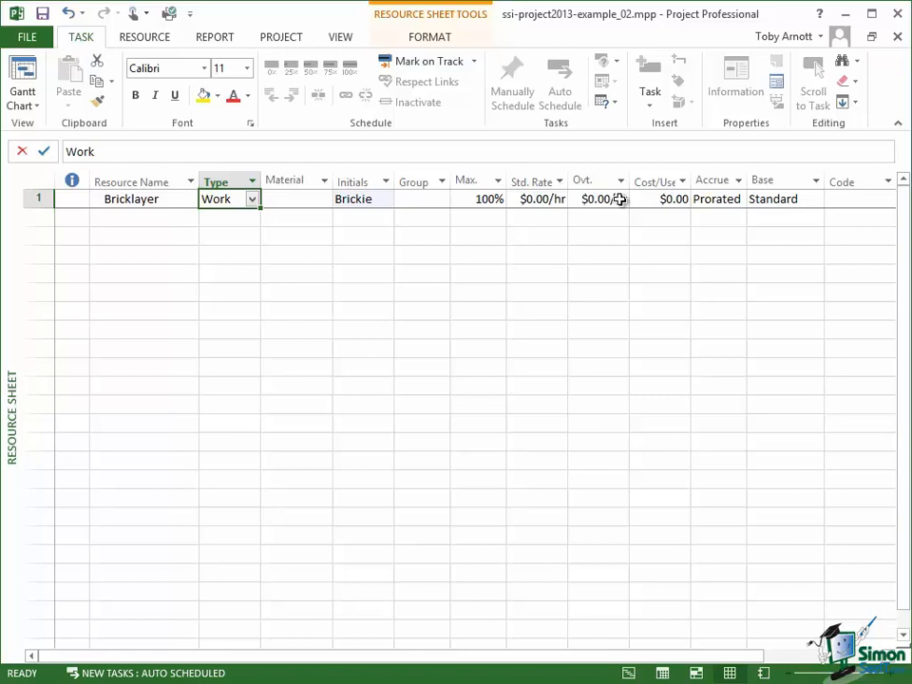
{"action": "mouse_move", "coordinate": [655, 199]}
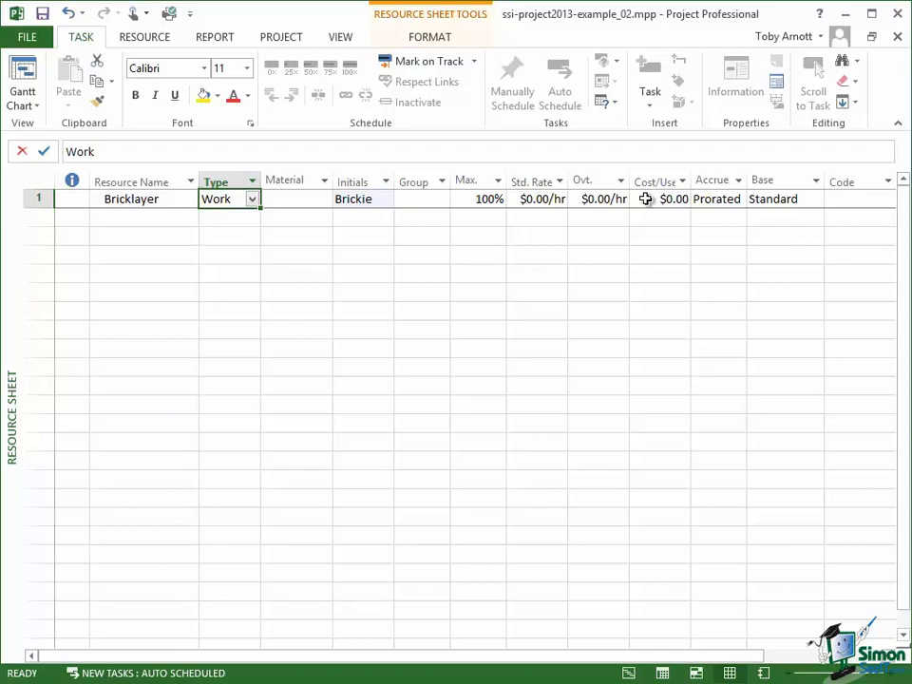
{"action": "mouse_move", "coordinate": [623, 200]}
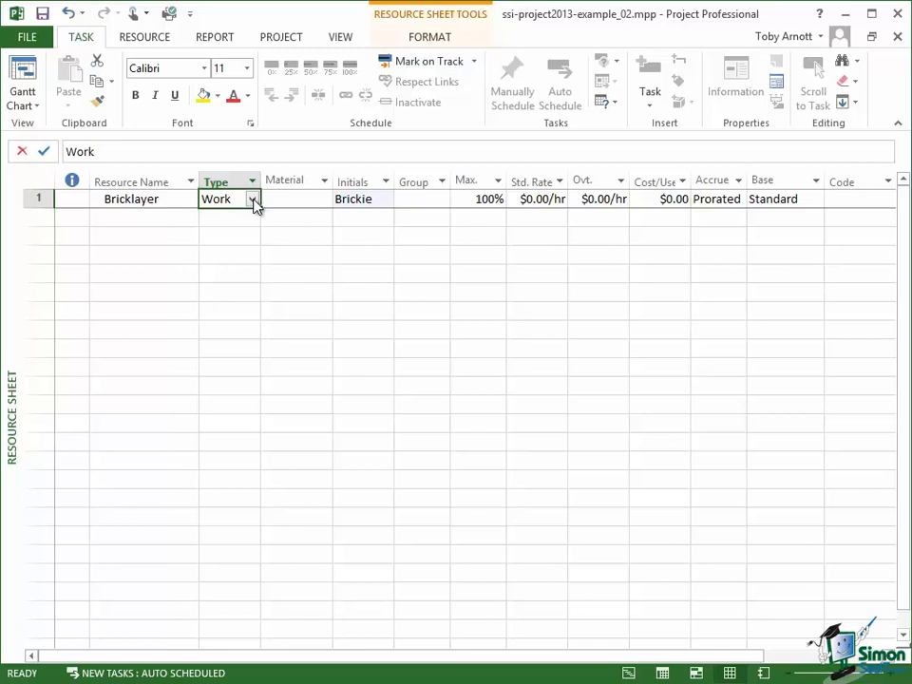
{"action": "mouse_move", "coordinate": [661, 197]}
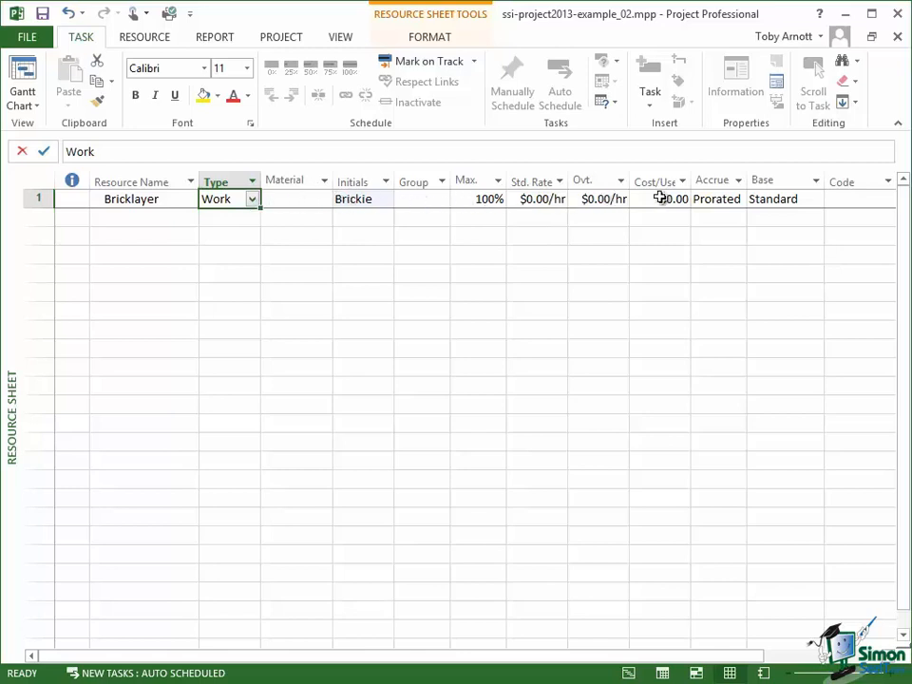
{"action": "mouse_move", "coordinate": [649, 199]}
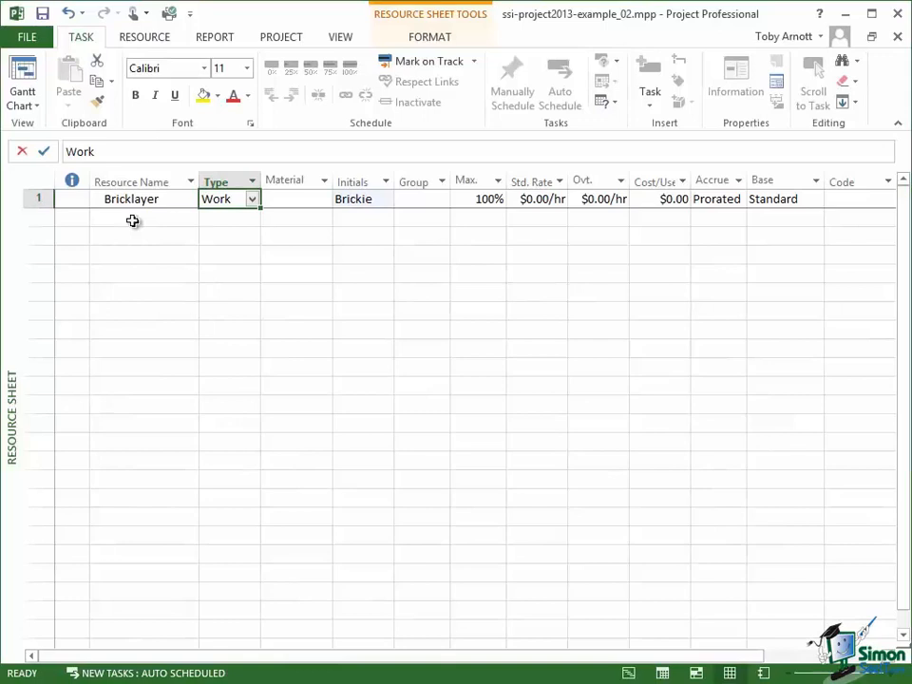
{"action": "left_click", "coordinate": [143, 218]}
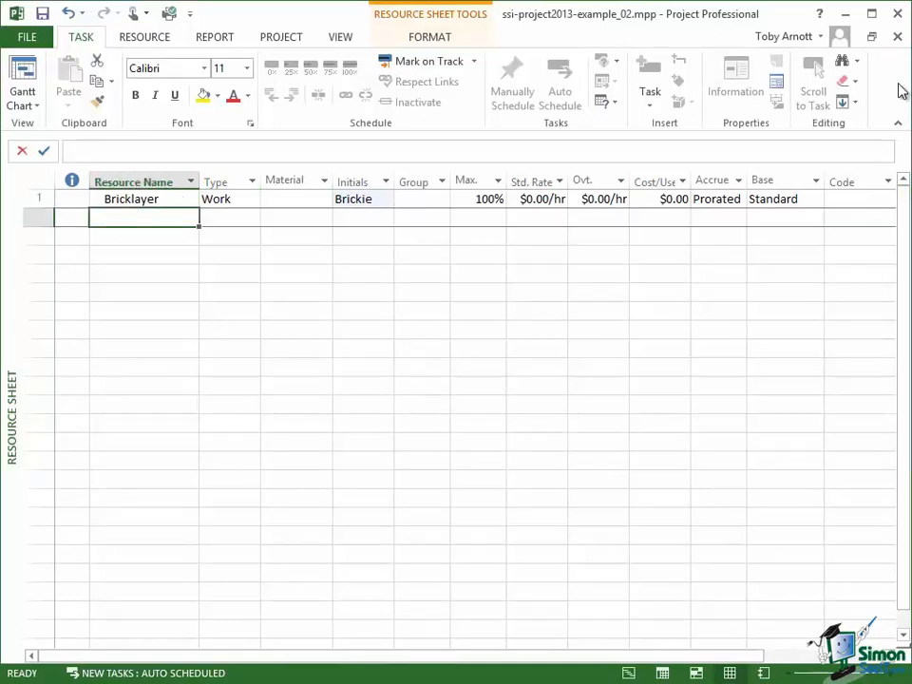
Add a second resource named Bricks with type Material
{"action": "type", "text": "Bricklayer"}
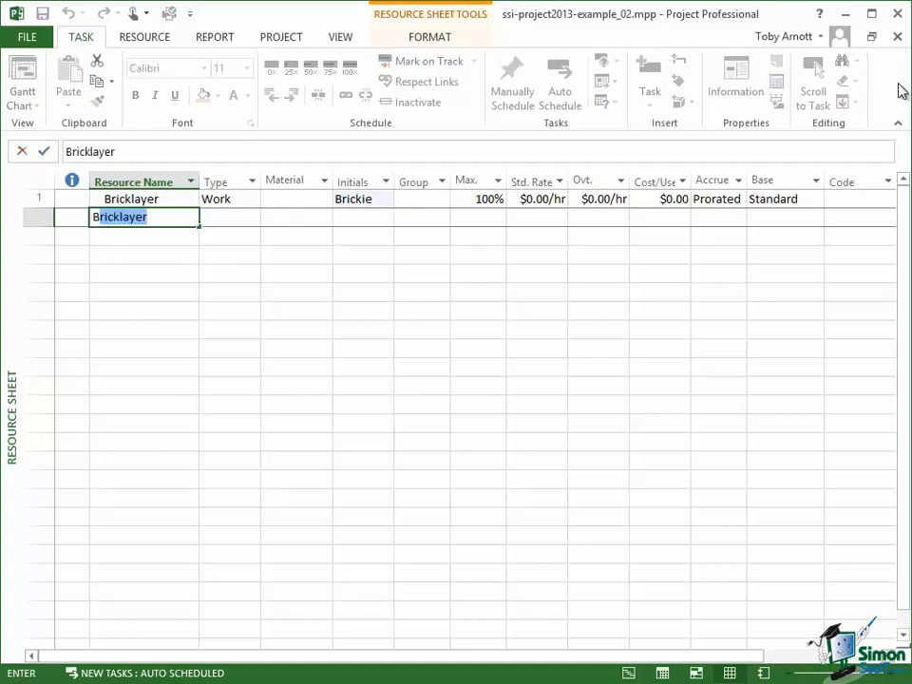
{"action": "type", "text": "Bricks"}
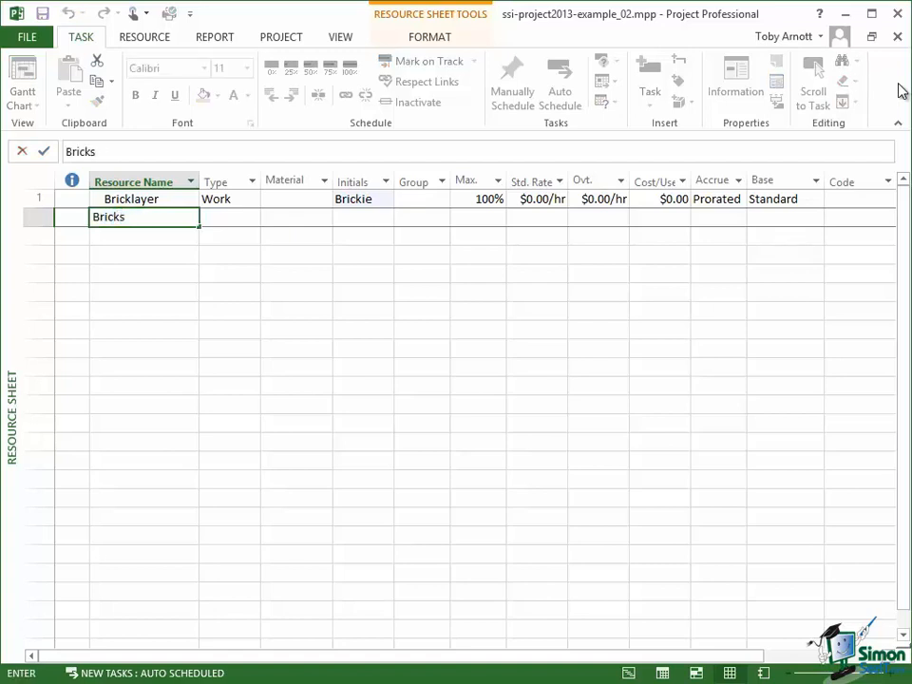
{"action": "mouse_move", "coordinate": [228, 220]}
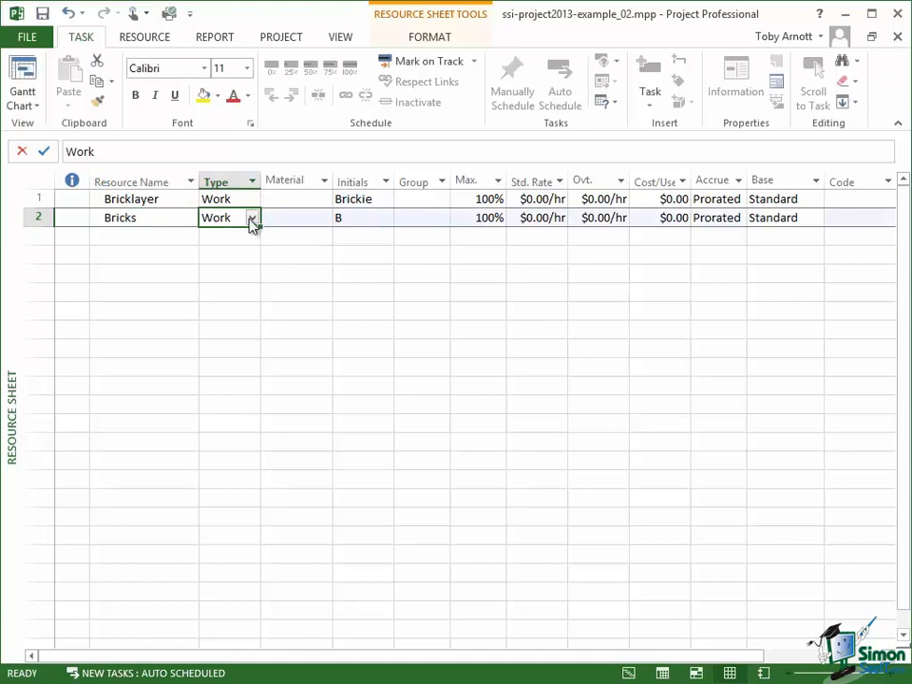
{"action": "left_click", "coordinate": [253, 217]}
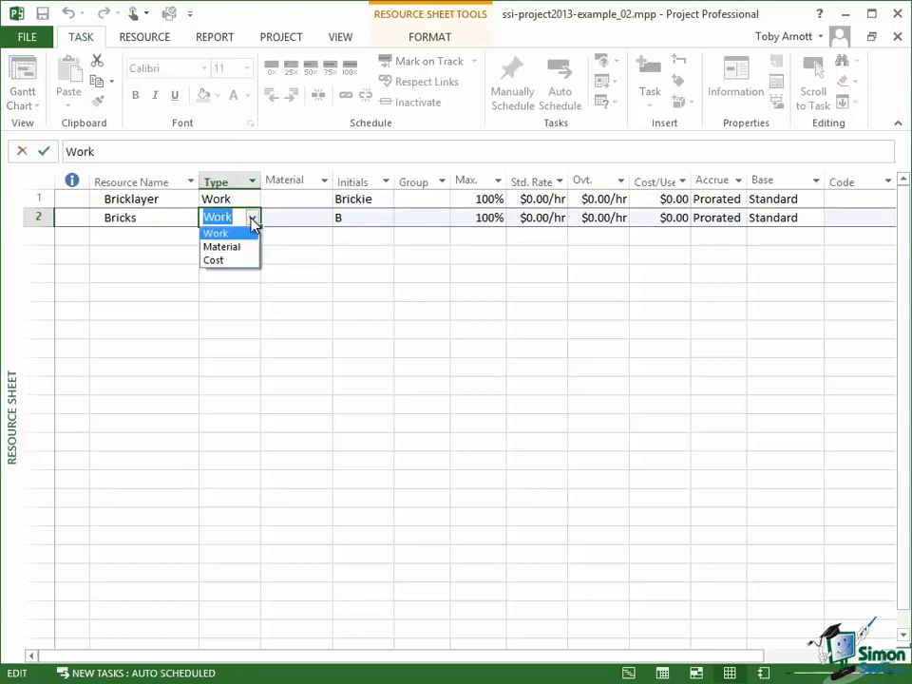
{"action": "mouse_move", "coordinate": [220, 247]}
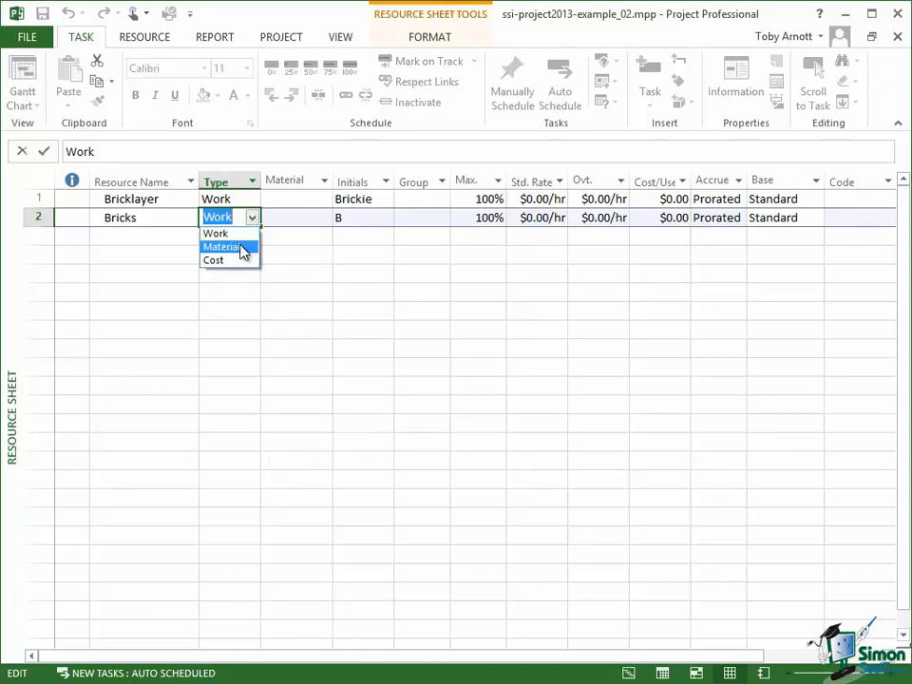
{"action": "left_click", "coordinate": [221, 247]}
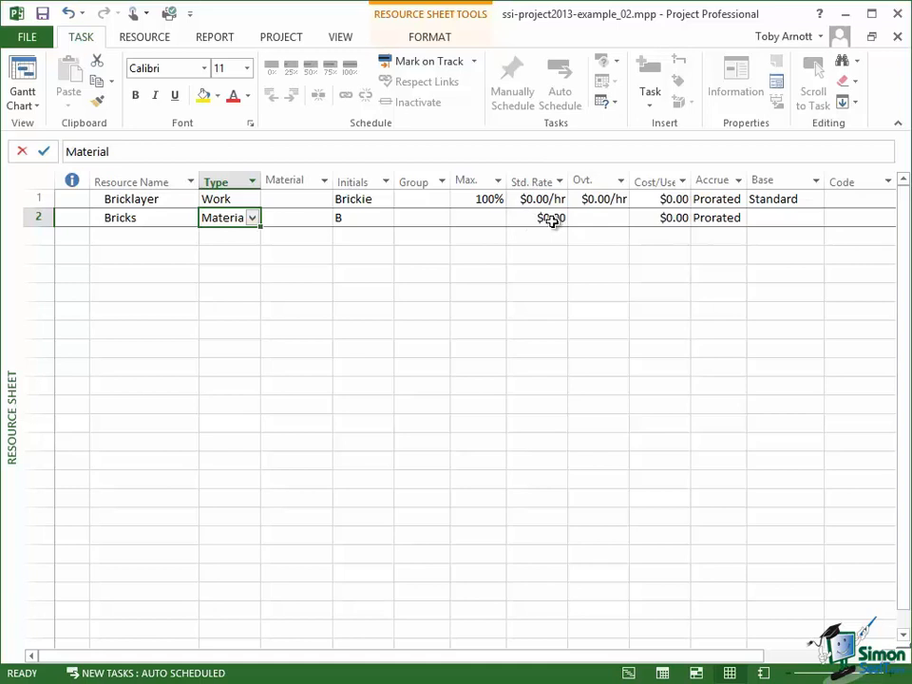
{"action": "mouse_move", "coordinate": [617, 217]}
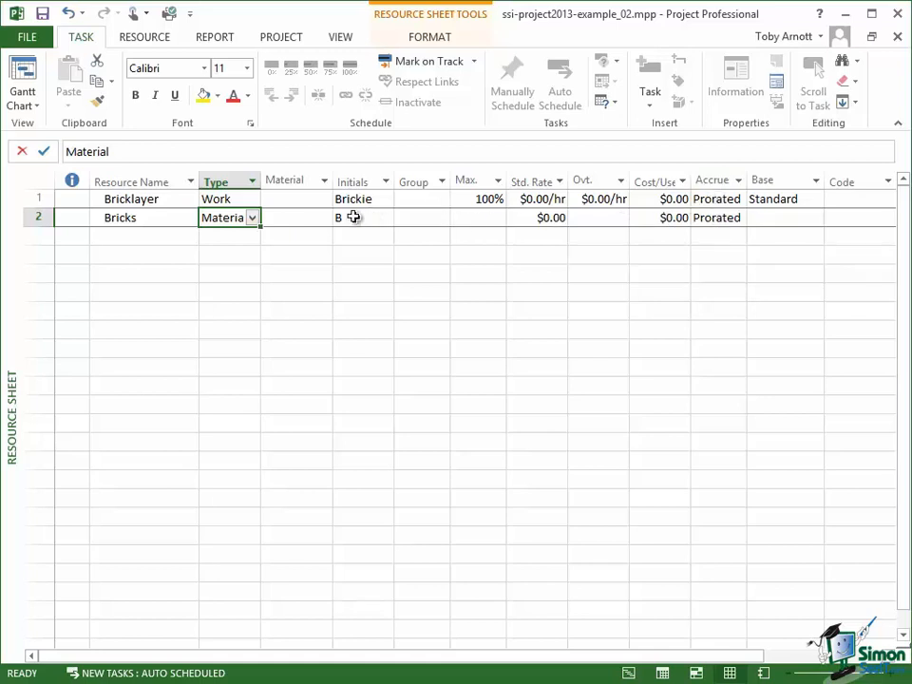
{"action": "left_click", "coordinate": [364, 216]}
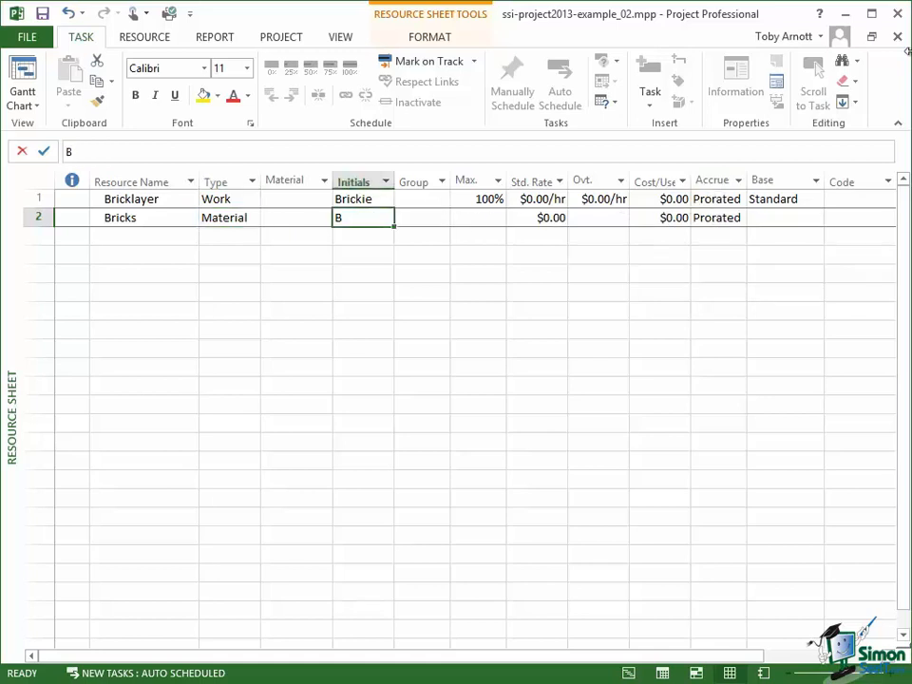
Give Bricks the initials Bricks and material label 000s, then select its row
{"action": "type", "text": "rickie"}
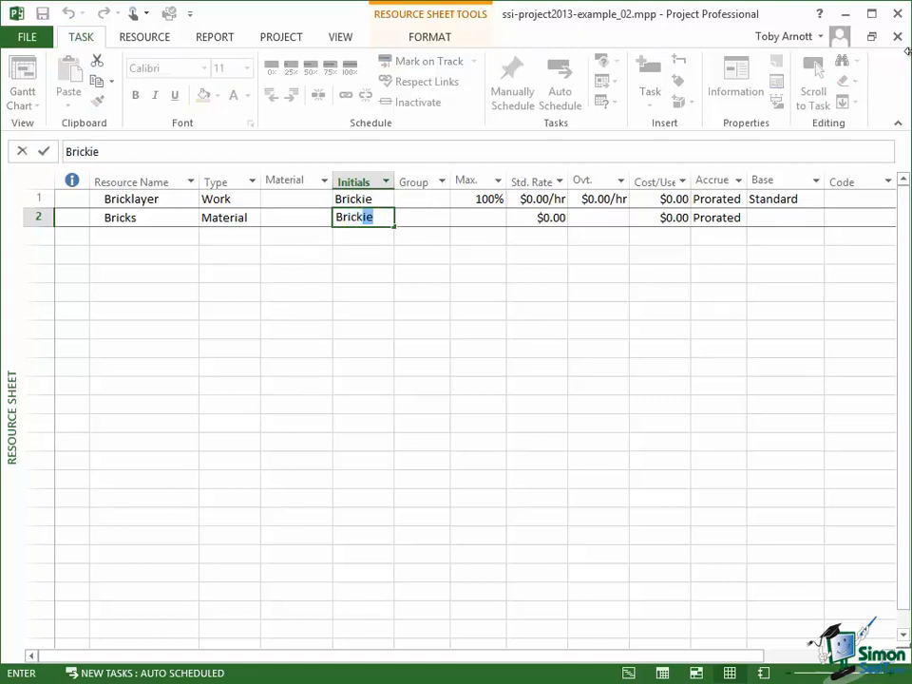
{"action": "type", "text": "Bricks"}
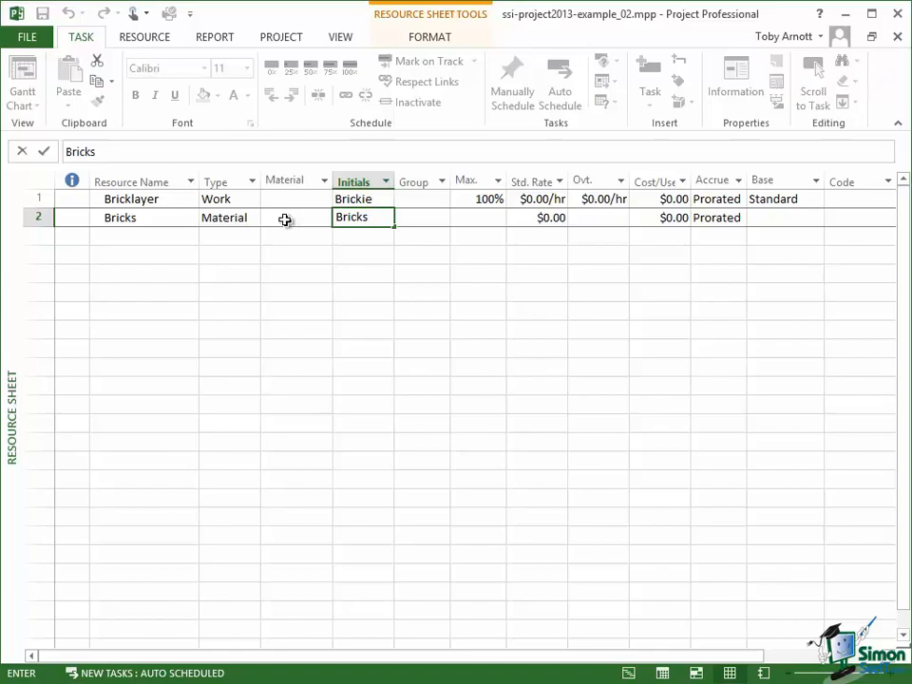
{"action": "left_click", "coordinate": [285, 217]}
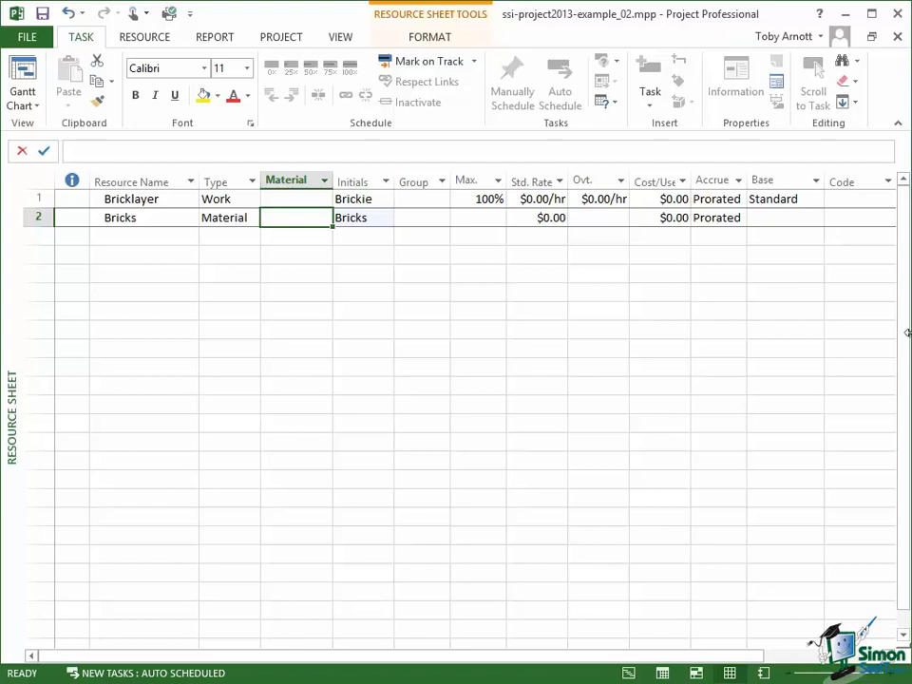
{"action": "type", "text": "000s"}
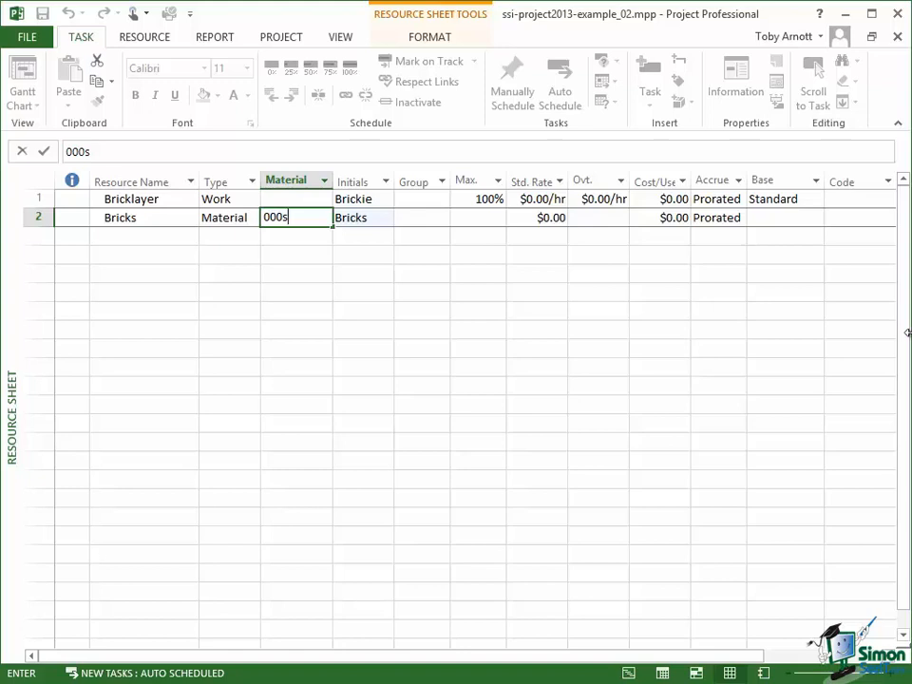
{"action": "mouse_move", "coordinate": [501, 452]}
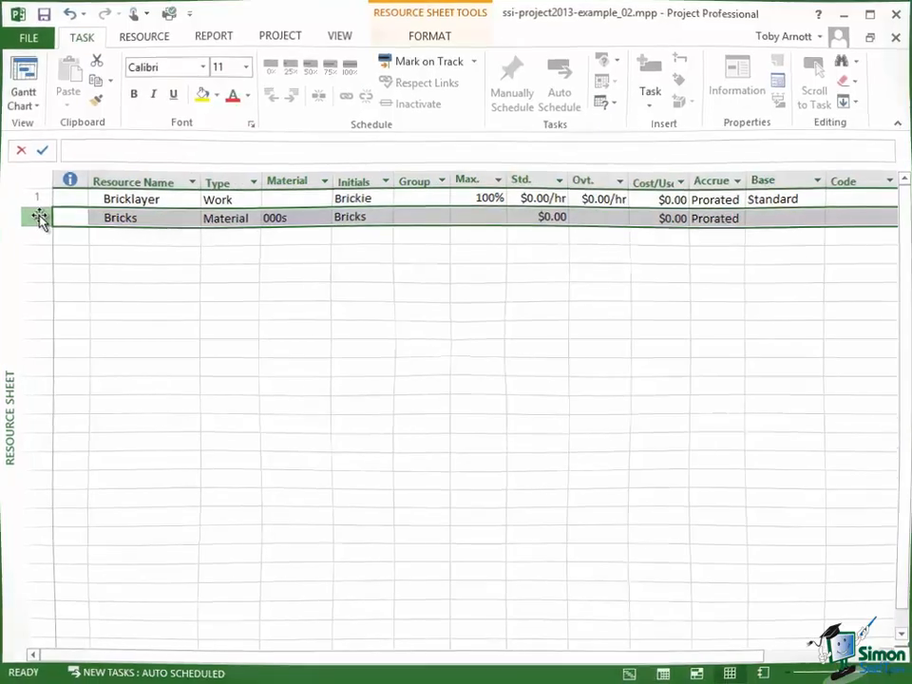
{"action": "left_click", "coordinate": [38, 216]}
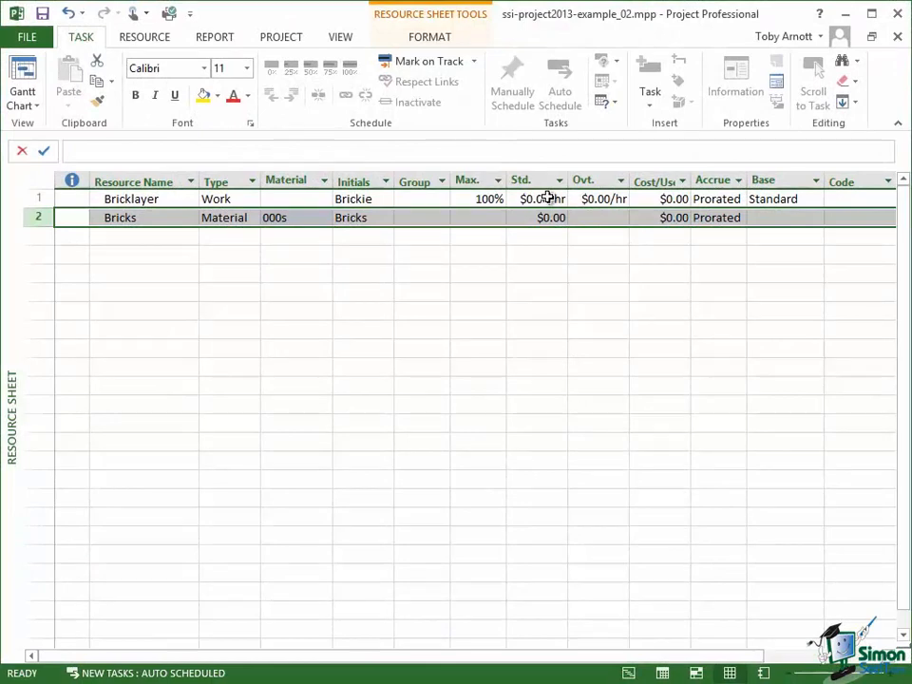
Show the Resource Information dialog for the Bricks resource
{"action": "left_click", "coordinate": [541, 200]}
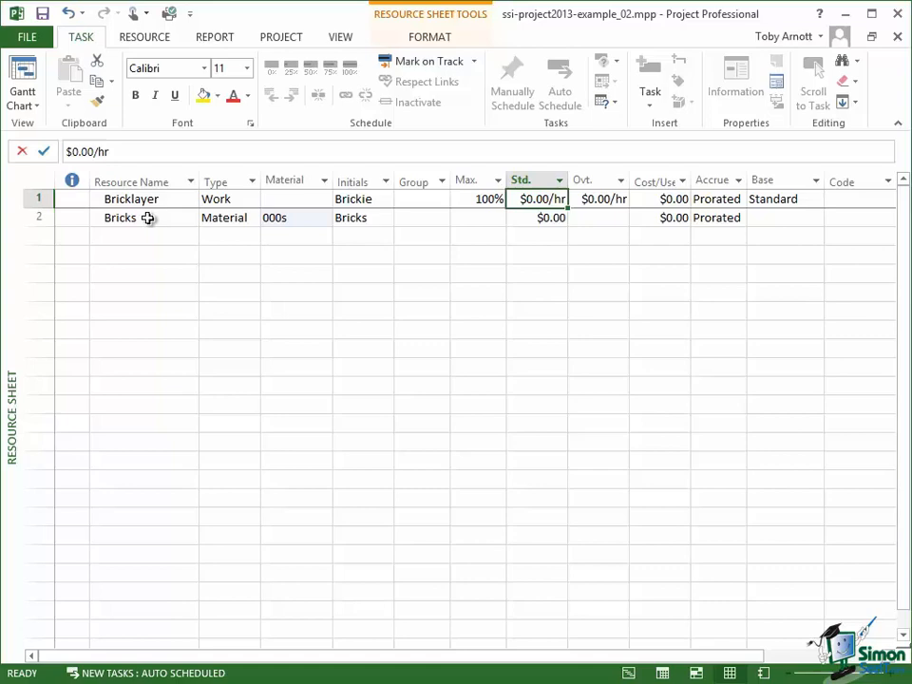
{"action": "left_click", "coordinate": [120, 217]}
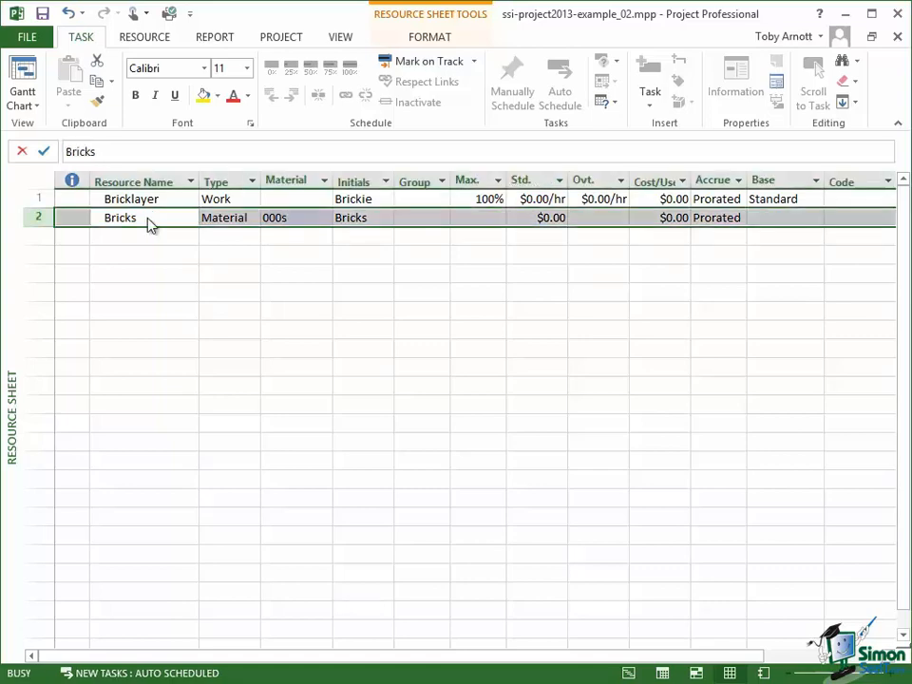
{"action": "double_click", "coordinate": [119, 216]}
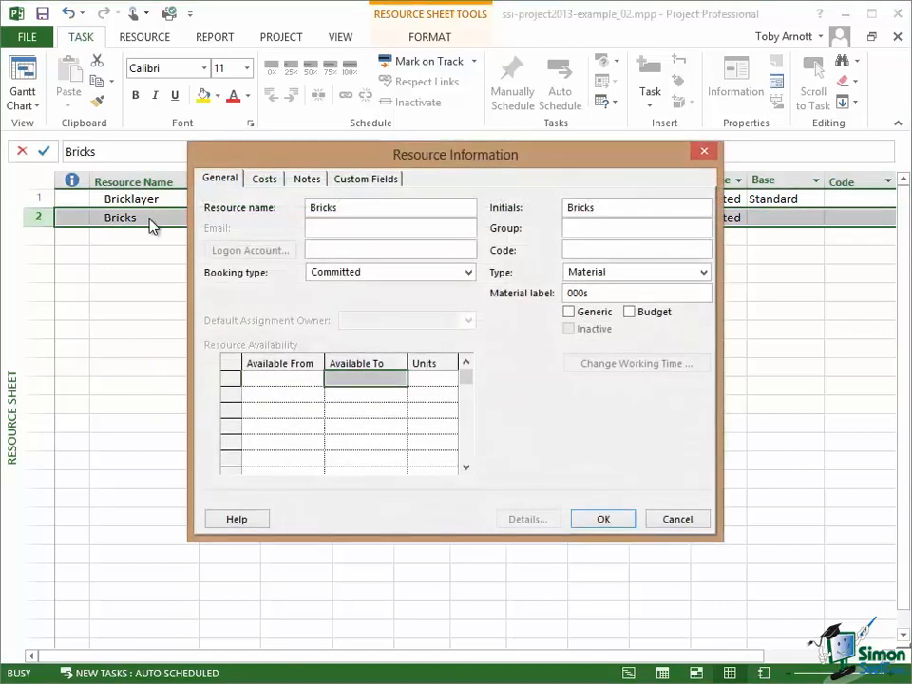
{"action": "mouse_move", "coordinate": [479, 161]}
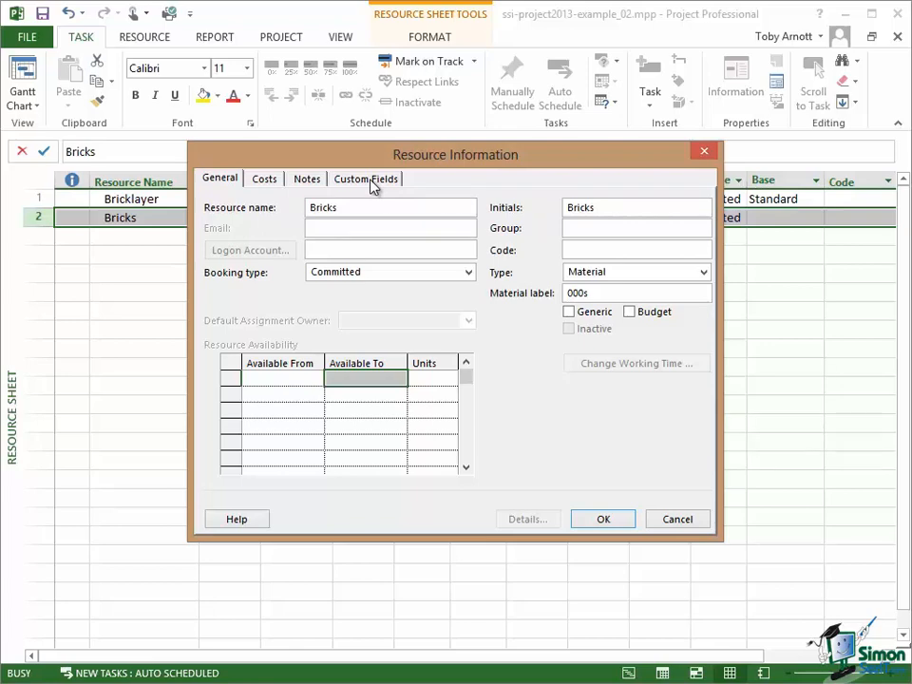
{"action": "left_click", "coordinate": [264, 179]}
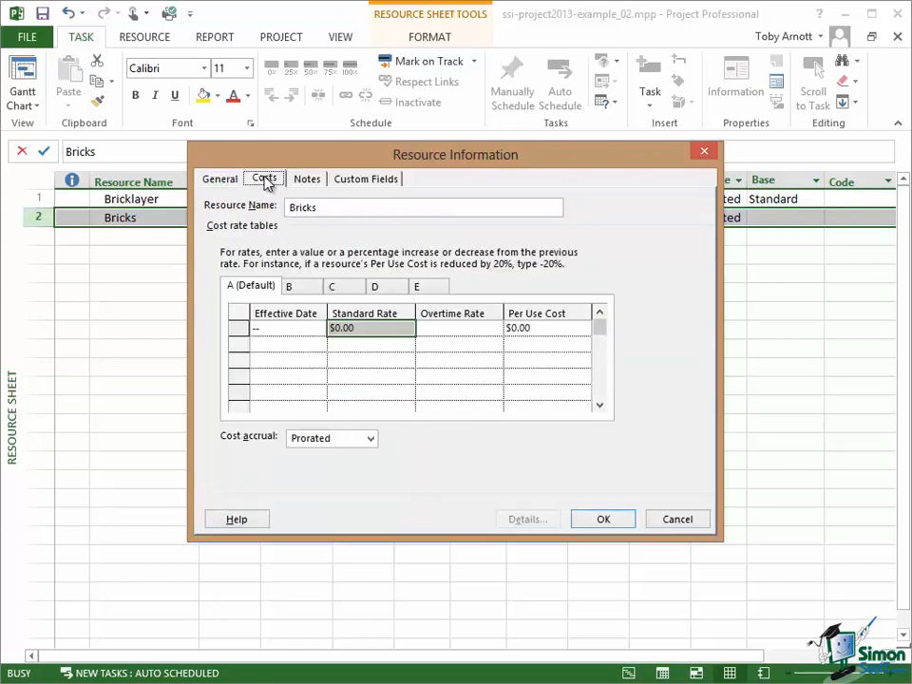
{"action": "mouse_move", "coordinate": [399, 456]}
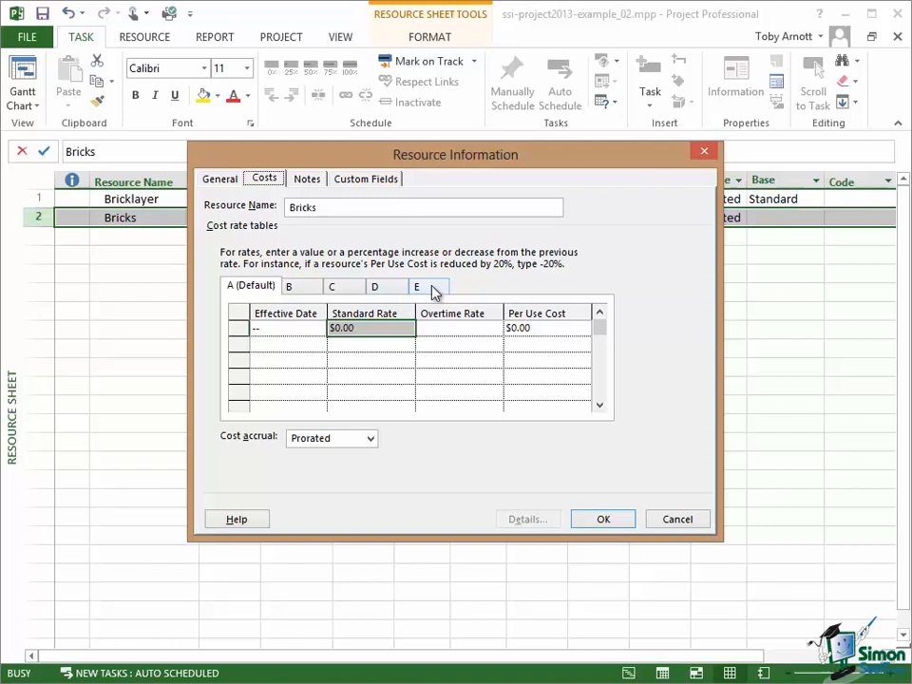
{"action": "mouse_move", "coordinate": [505, 293]}
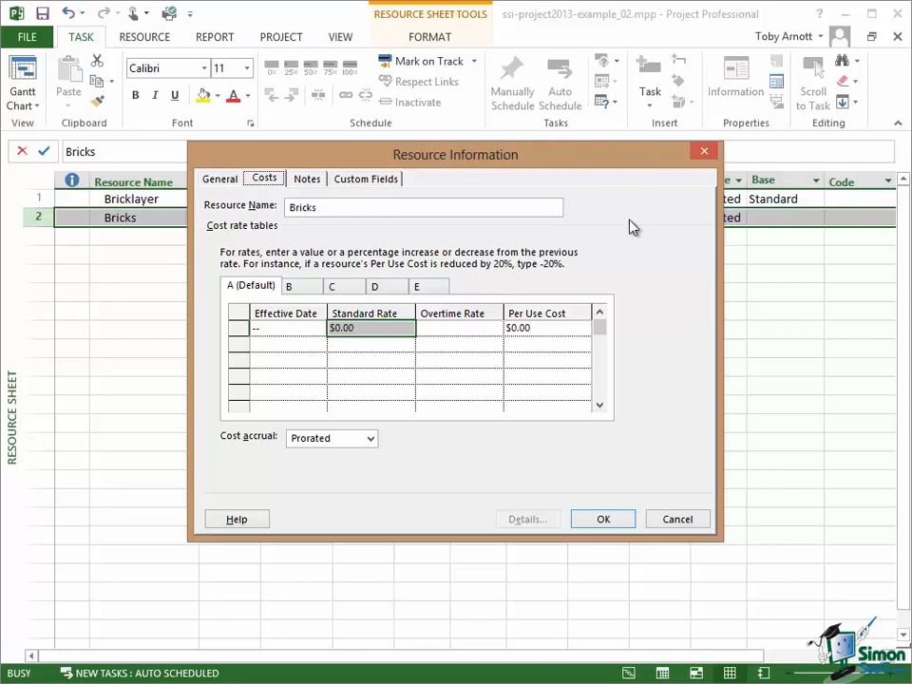
{"action": "left_click", "coordinate": [220, 178]}
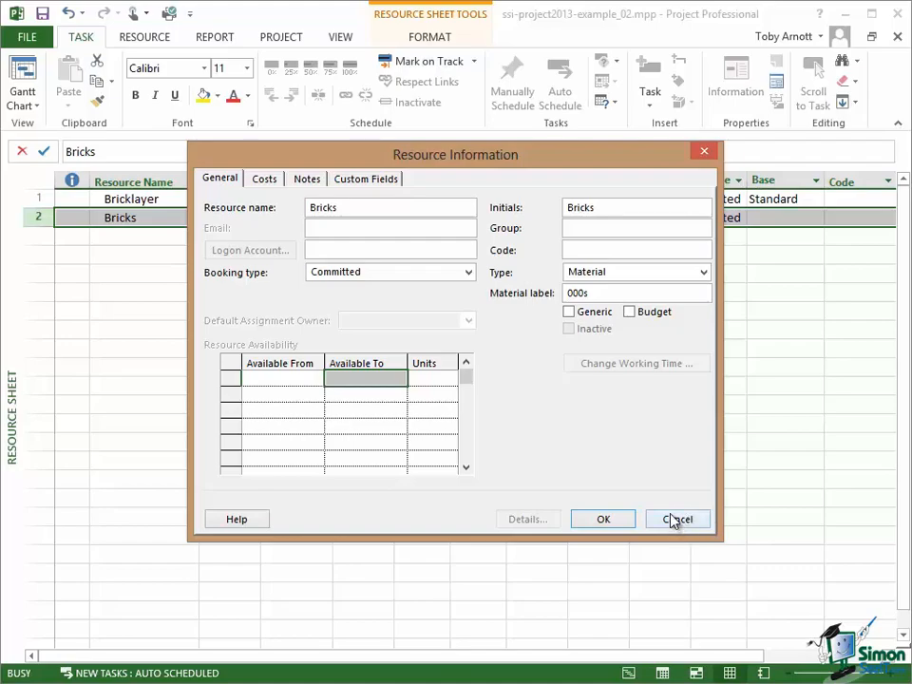
{"action": "left_click", "coordinate": [677, 518]}
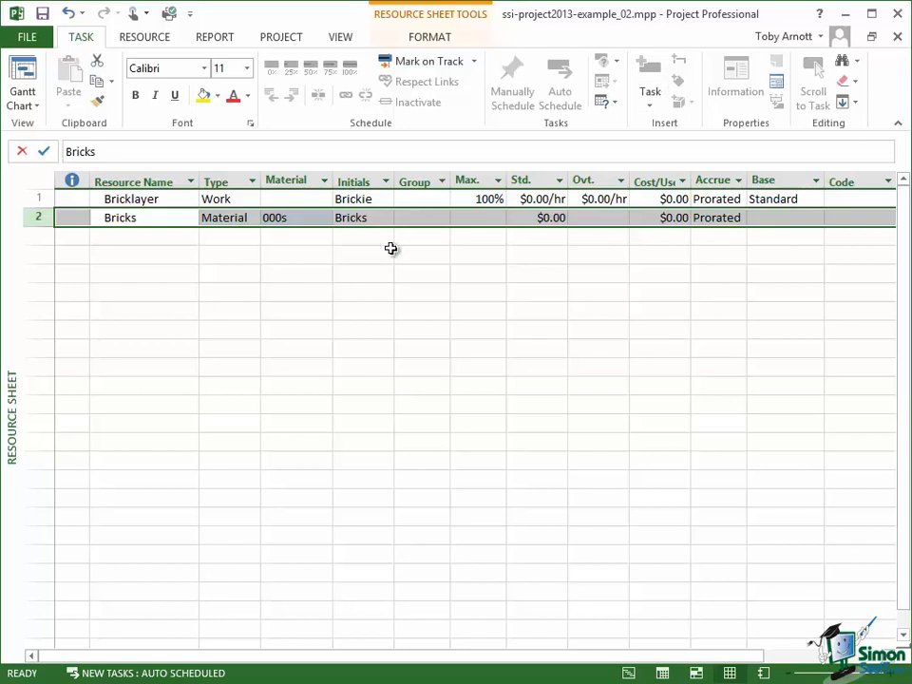
{"action": "mouse_move", "coordinate": [216, 345]}
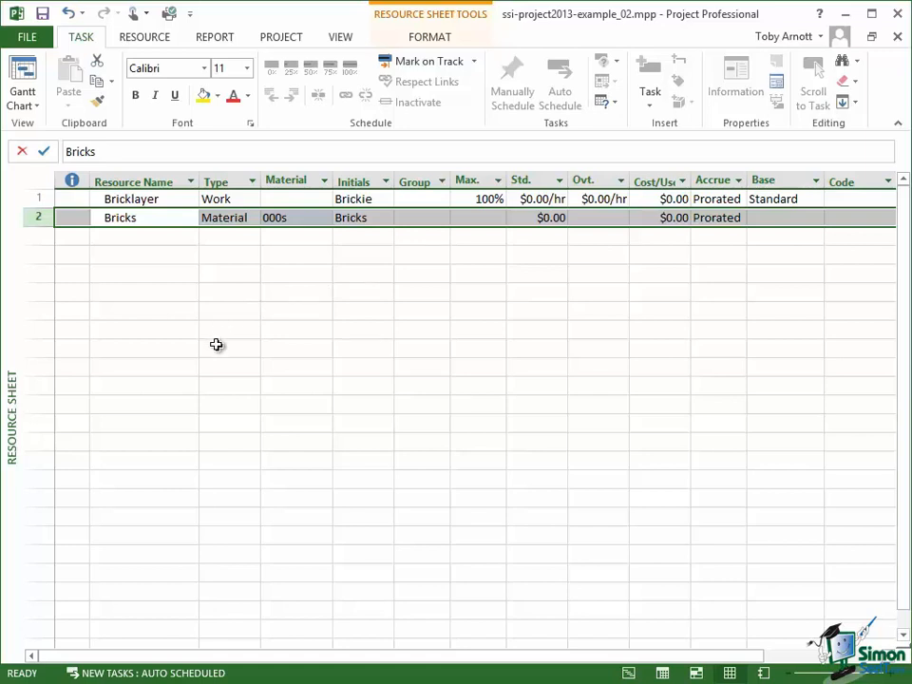